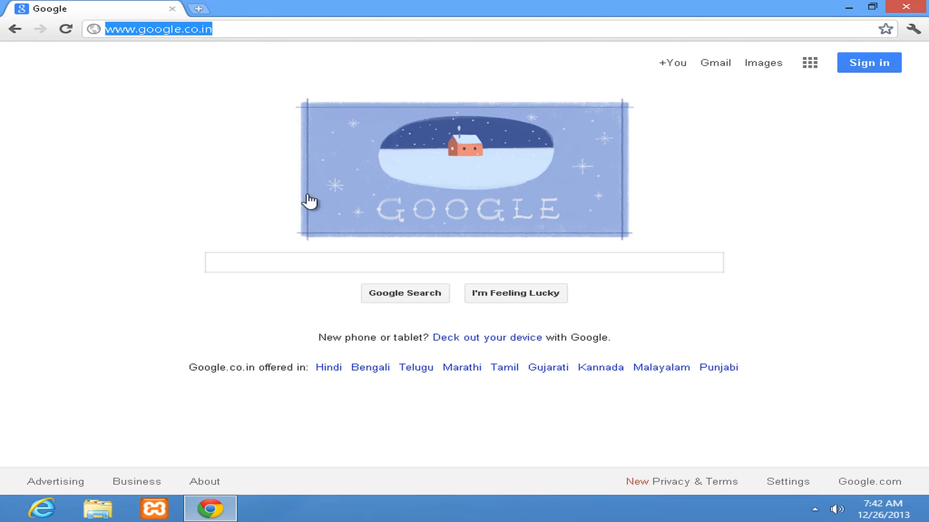
# Step: Search Google for 'code blocks'
pyautogui.click(463, 263)
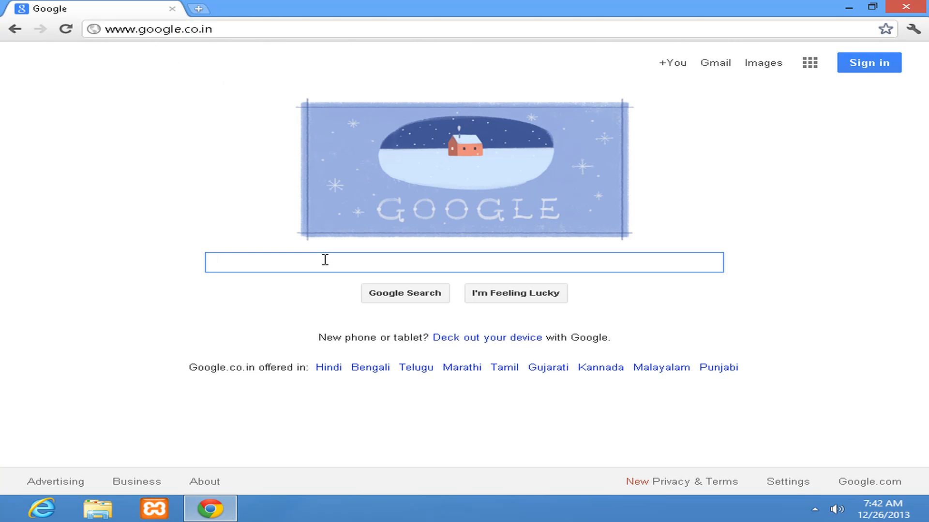
pyautogui.write('code blocks')
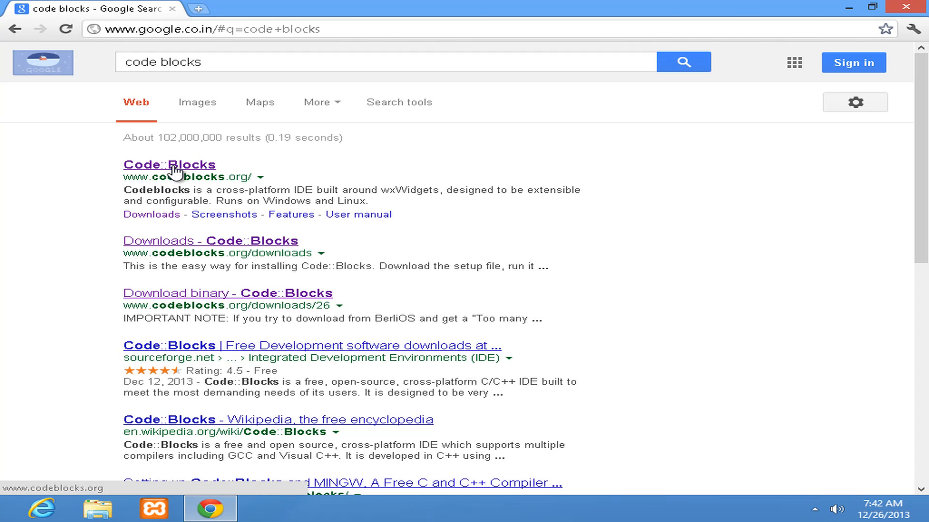
pyautogui.click(169, 165)
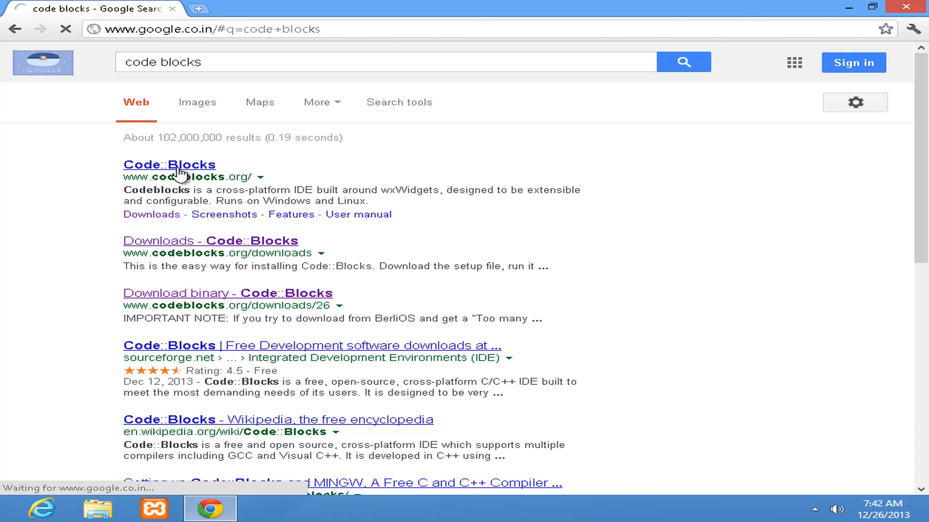
pyautogui.click(169, 164)
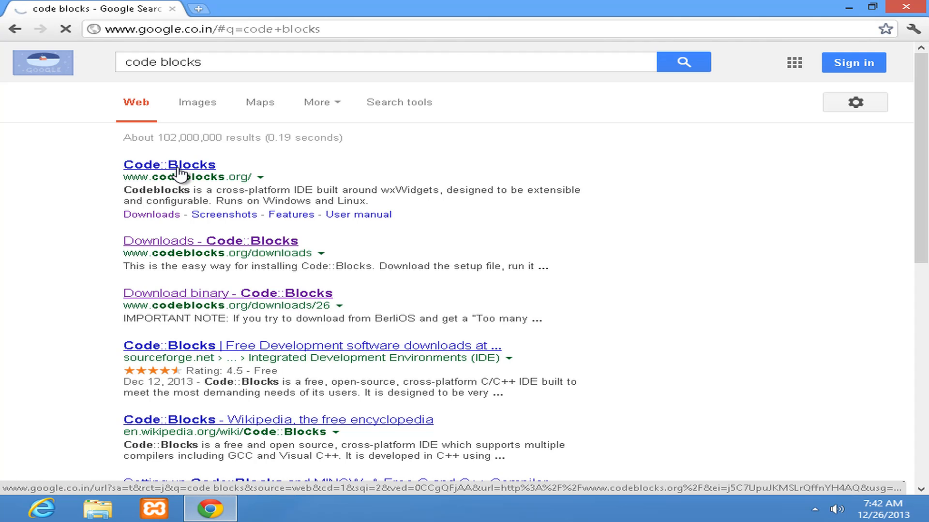
pyautogui.click(169, 164)
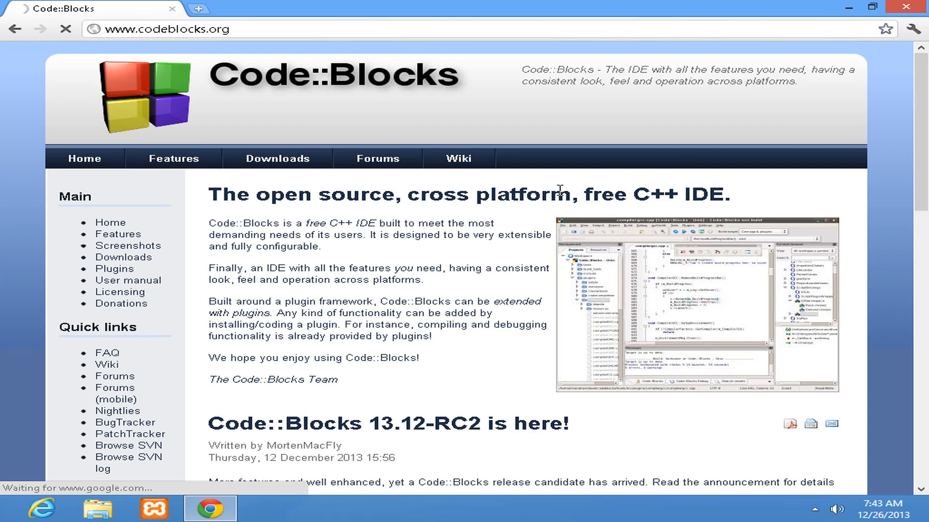
pyautogui.moveTo(451, 204)
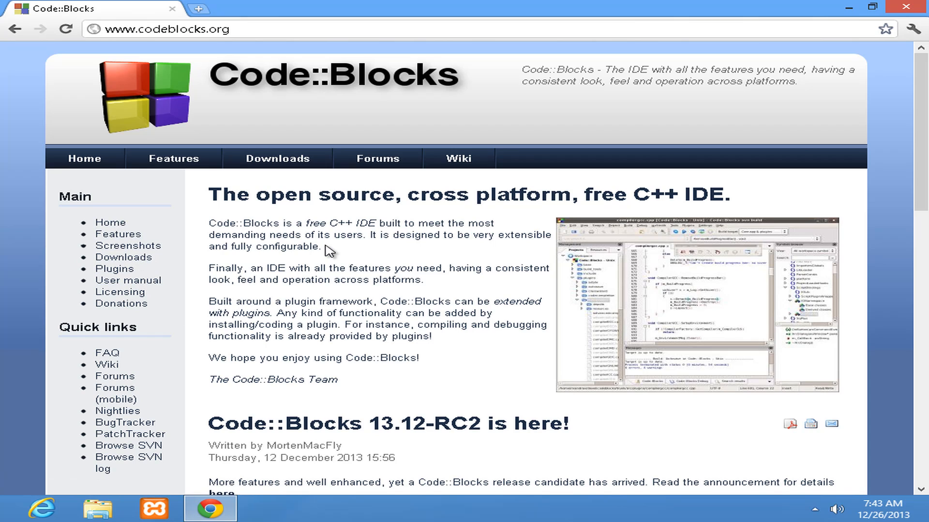
pyautogui.moveTo(270, 184)
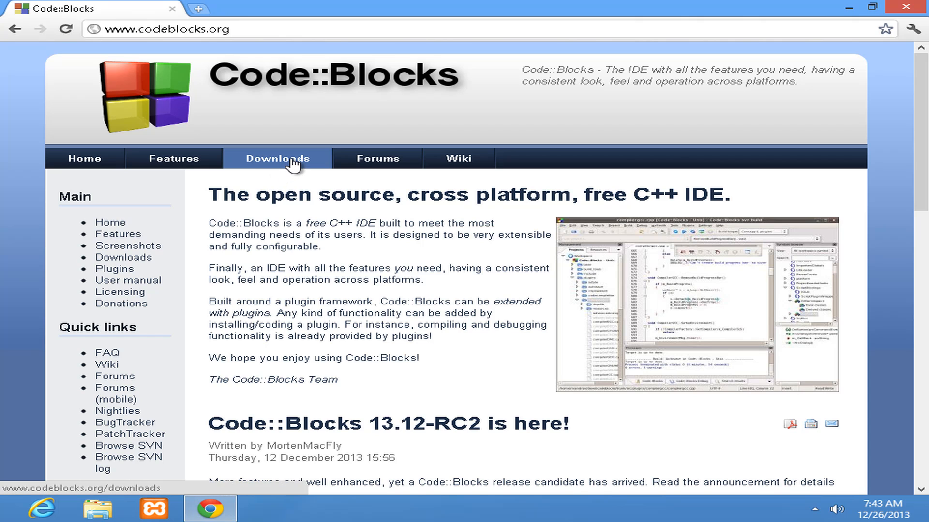
# Step: Go to the Downloads page and review its binary, source and SVN options
pyautogui.click(277, 158)
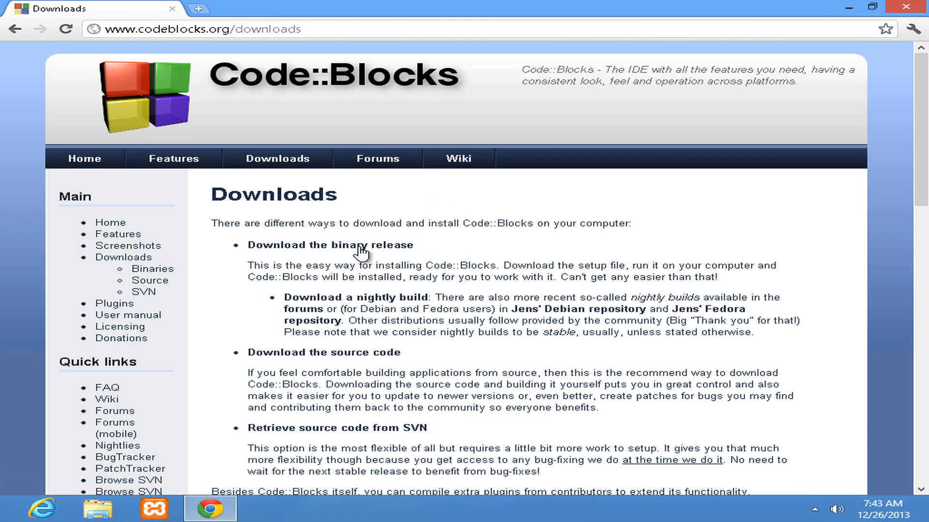
pyautogui.scroll(-3)
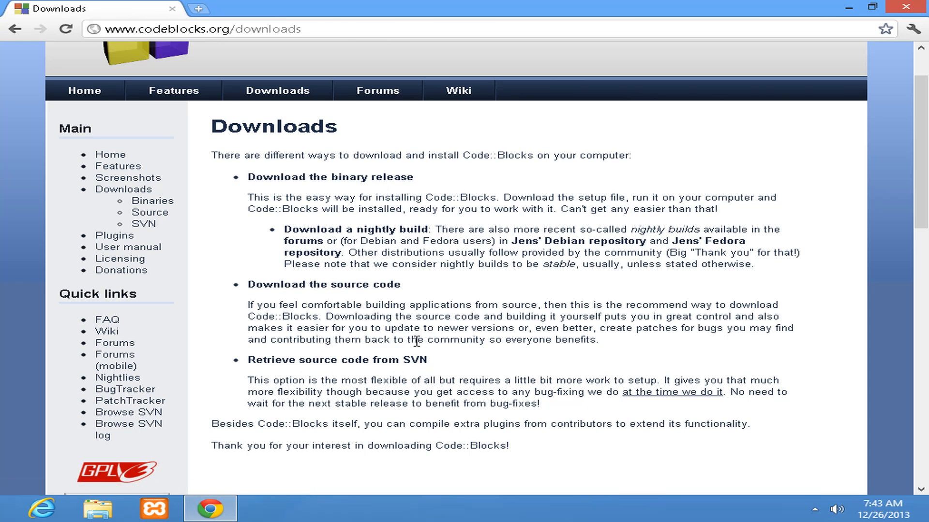
pyautogui.moveTo(288, 182)
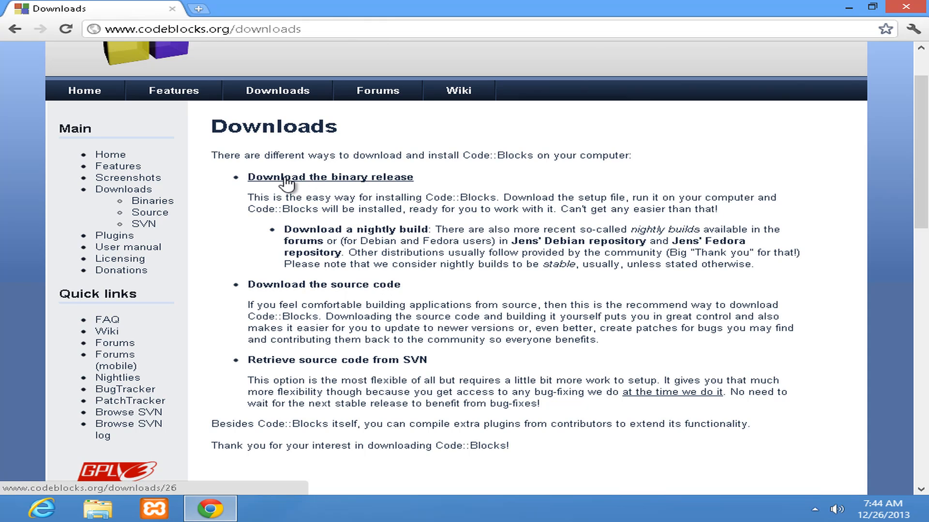
pyautogui.moveTo(303, 185)
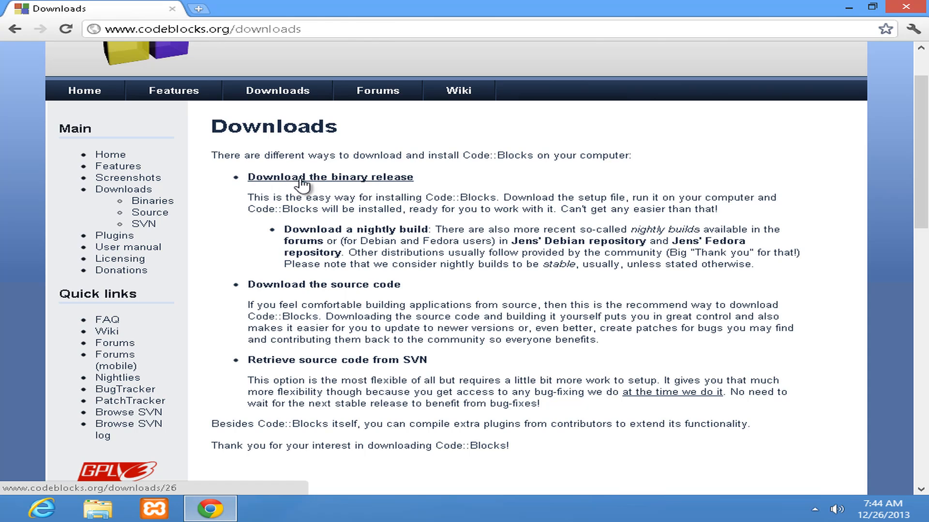
pyautogui.moveTo(395, 184)
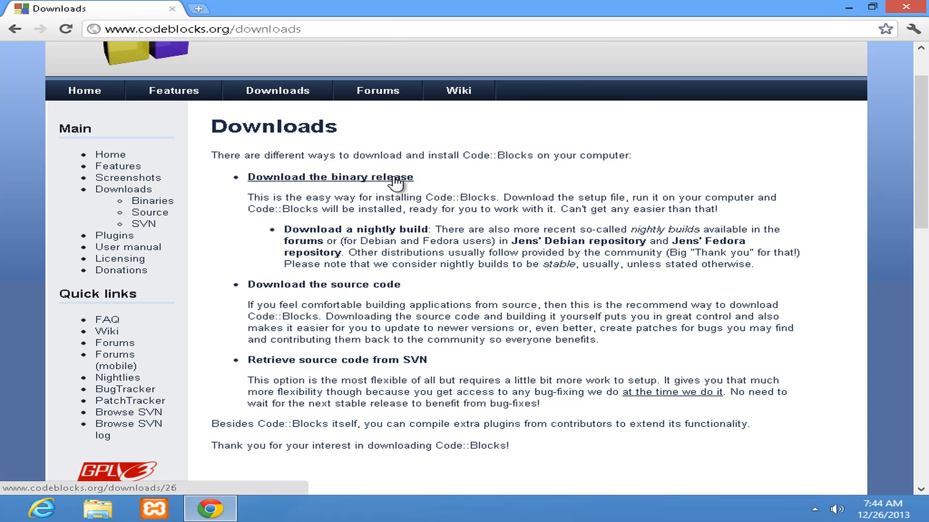
# Step: Open 'Download the binary release' and scroll to the Windows setup package table
pyautogui.click(330, 177)
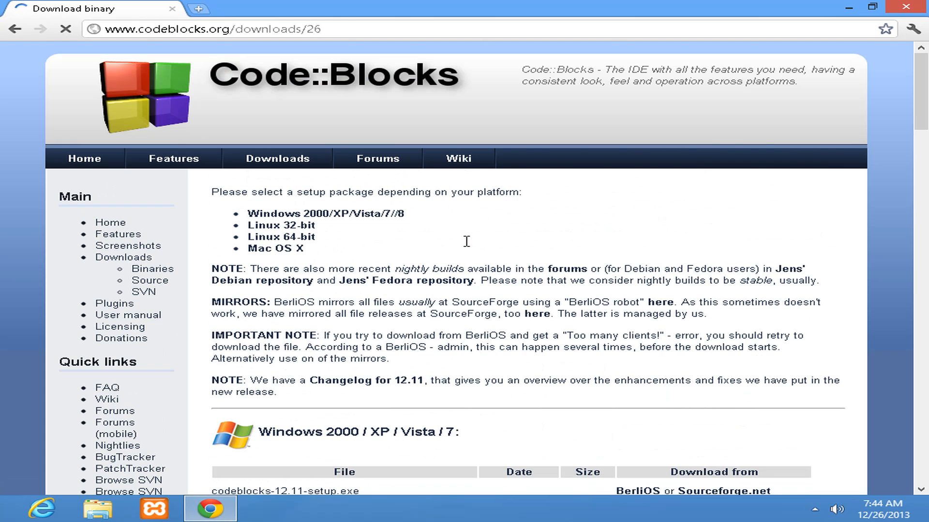
pyautogui.scroll(-3)
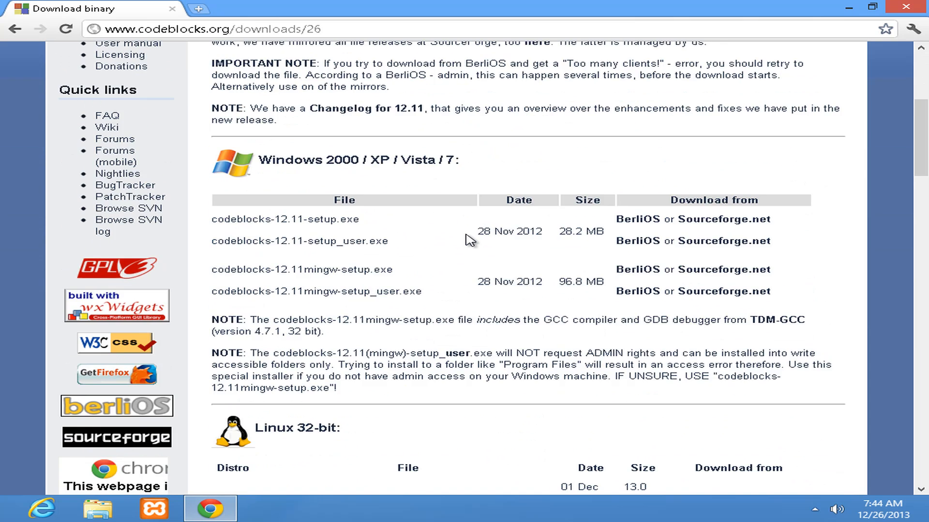
pyautogui.moveTo(397, 353)
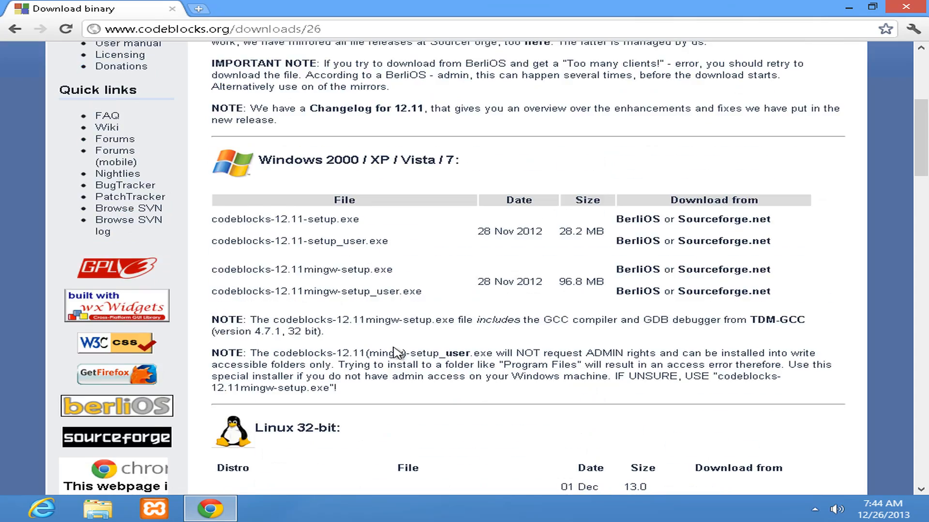
pyautogui.scroll(-3)
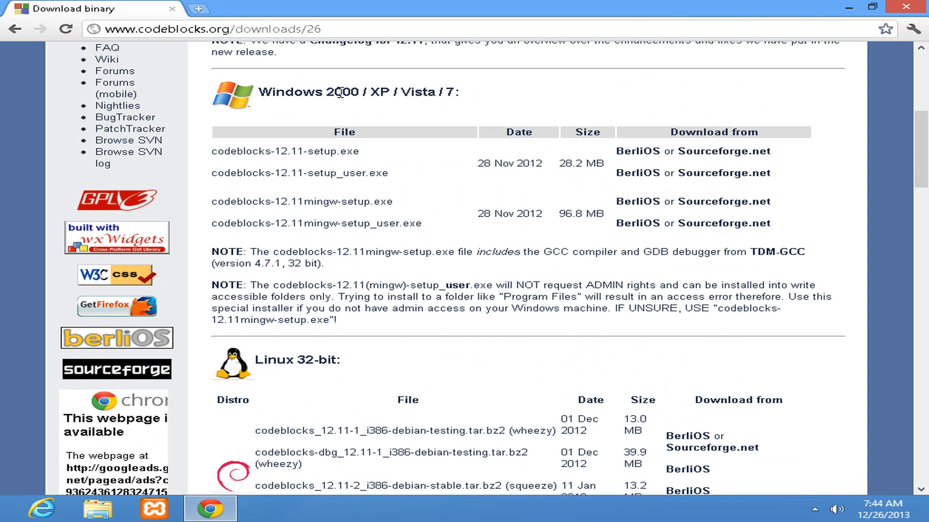
pyautogui.moveTo(423, 225)
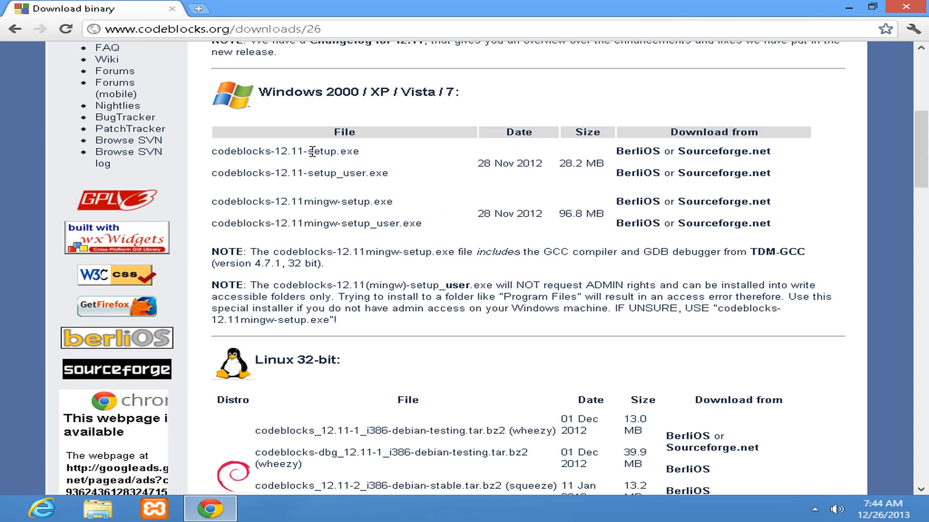
pyautogui.moveTo(378, 167)
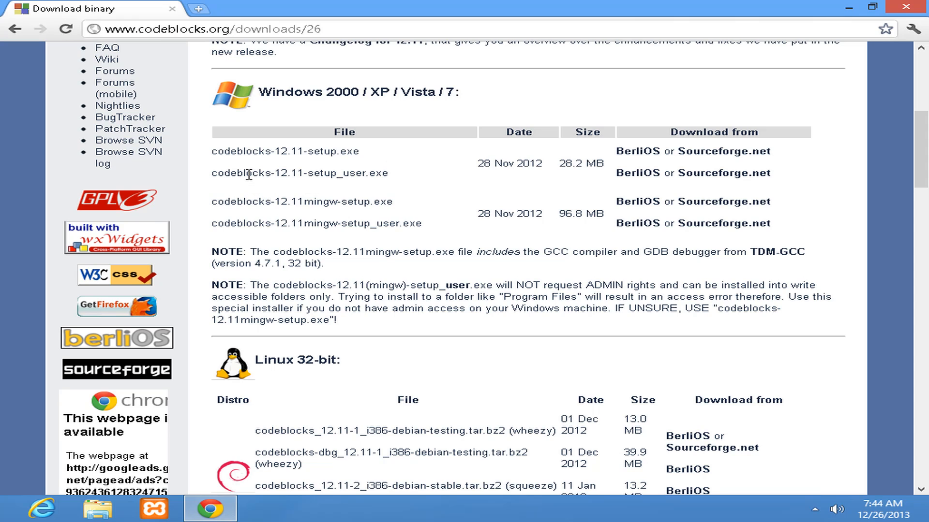
pyautogui.moveTo(357, 177)
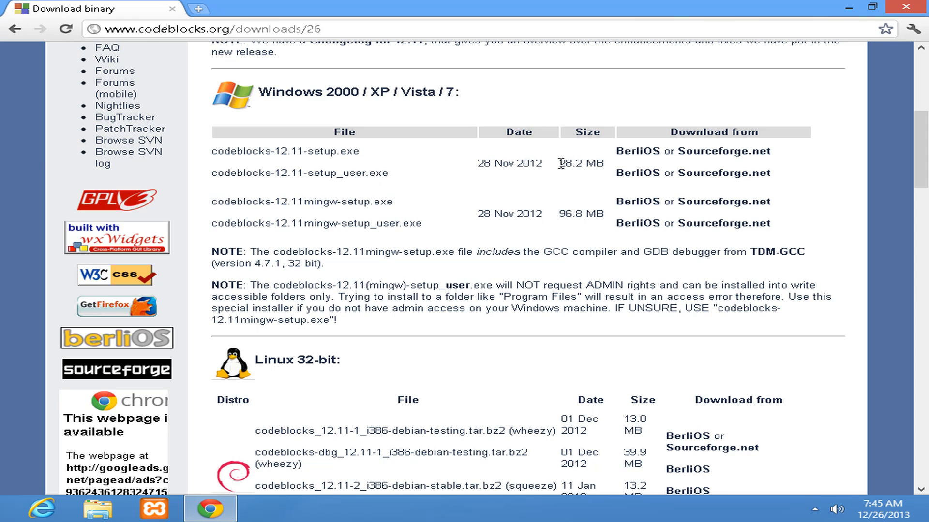
pyautogui.moveTo(603, 161)
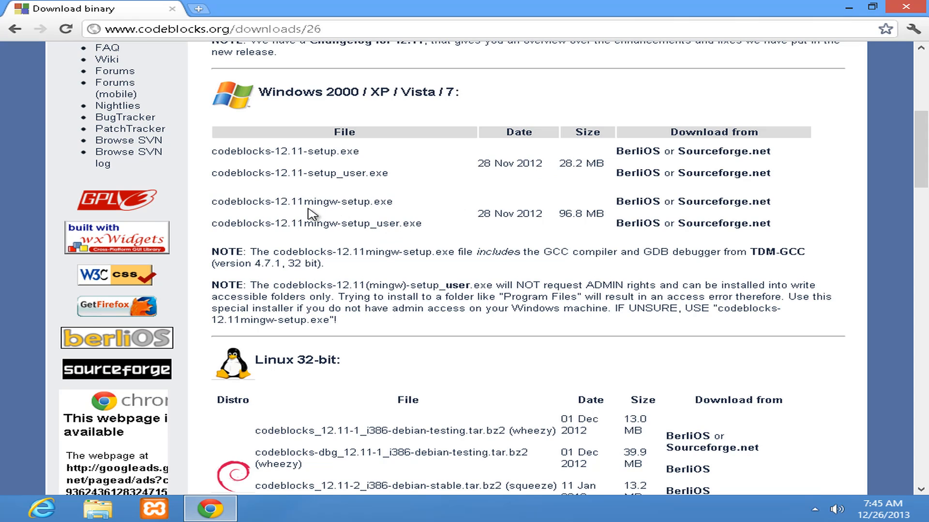
pyautogui.moveTo(247, 201)
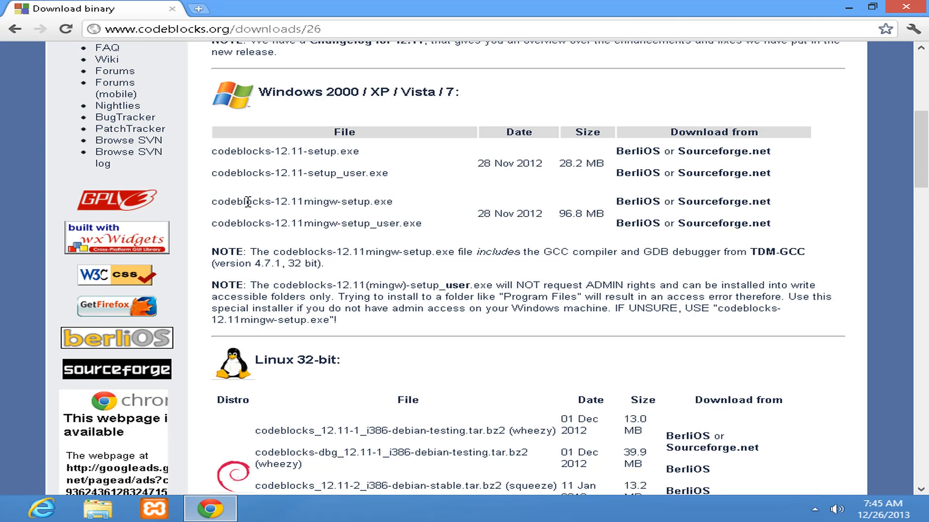
pyautogui.moveTo(333, 202)
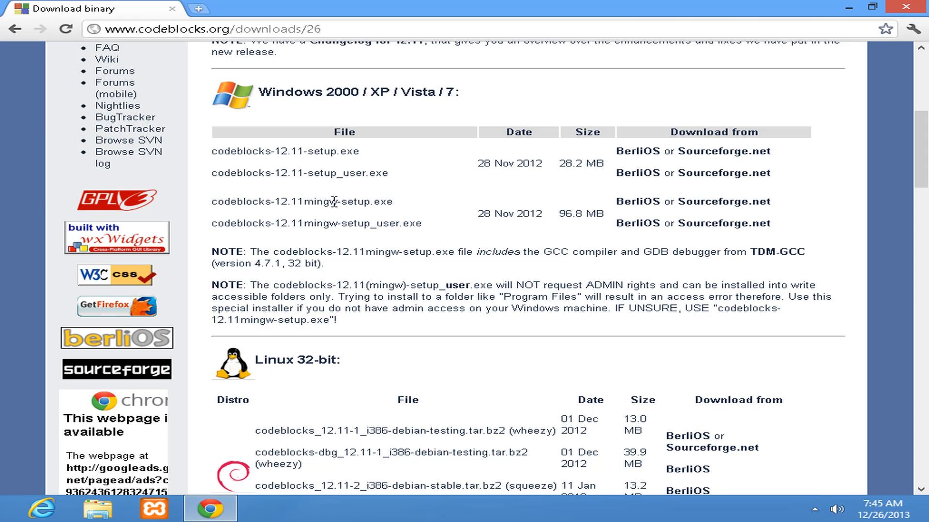
pyautogui.moveTo(396, 203)
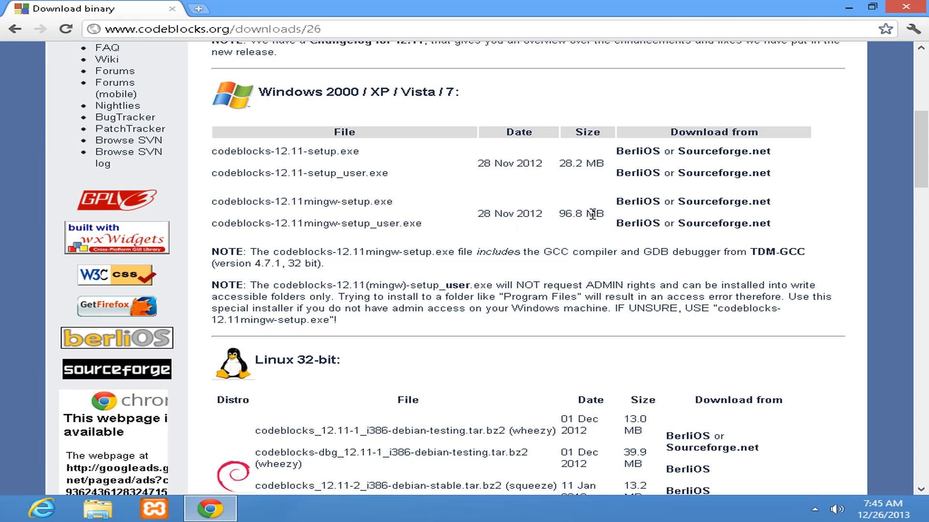
pyautogui.moveTo(612, 219)
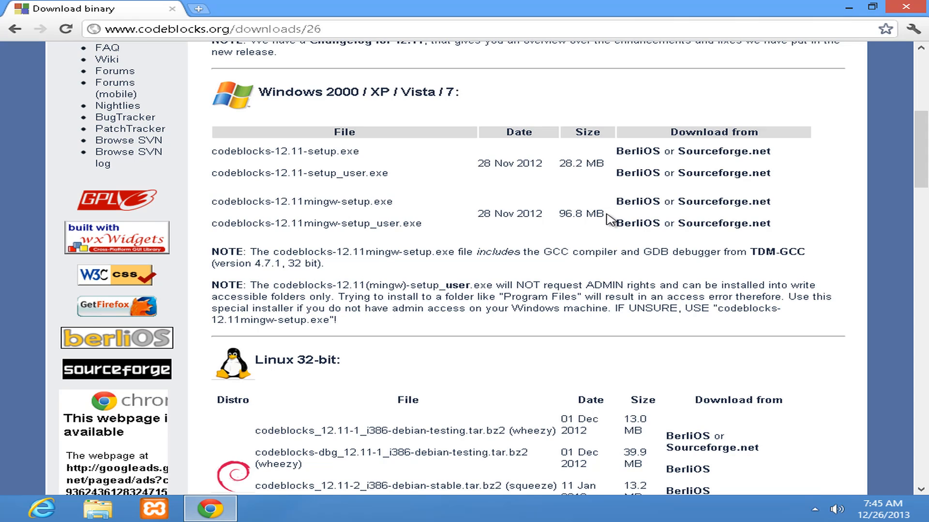
pyautogui.moveTo(349, 204)
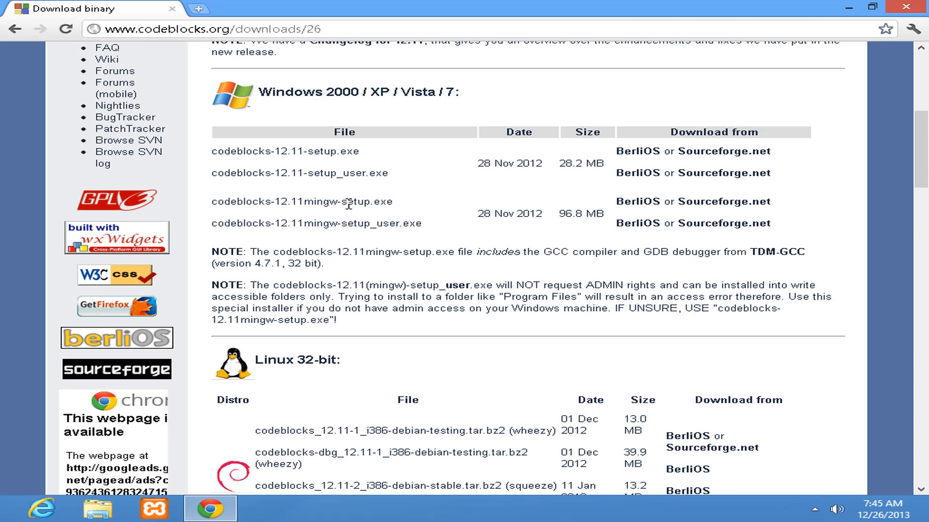
pyautogui.moveTo(332, 201)
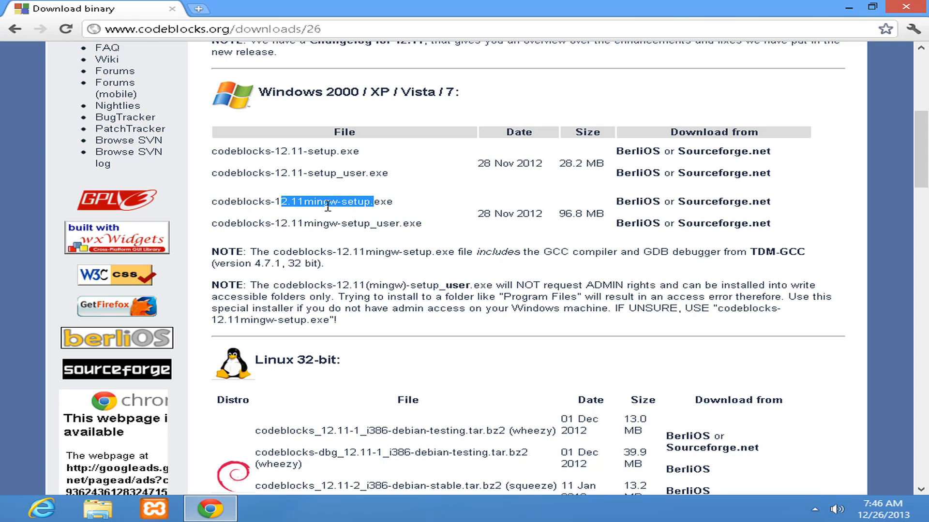
pyautogui.moveTo(686, 215)
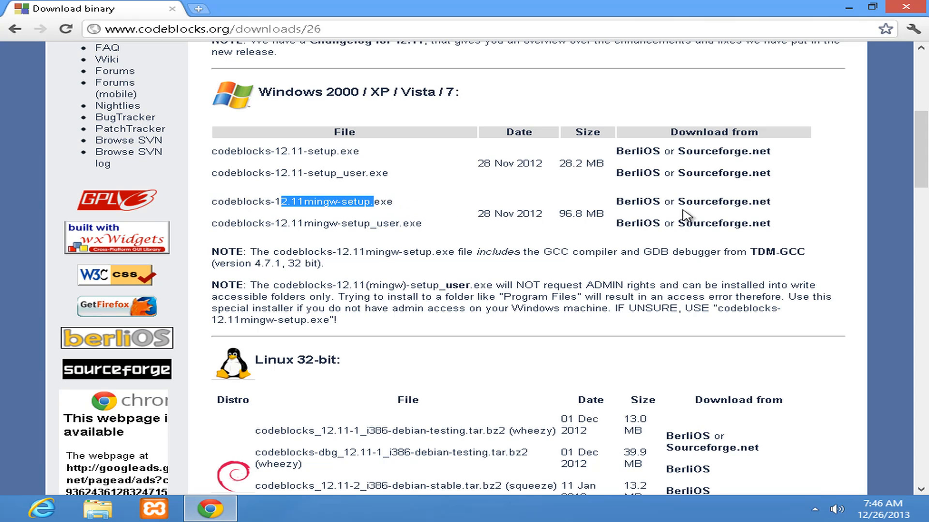
pyautogui.moveTo(636, 201)
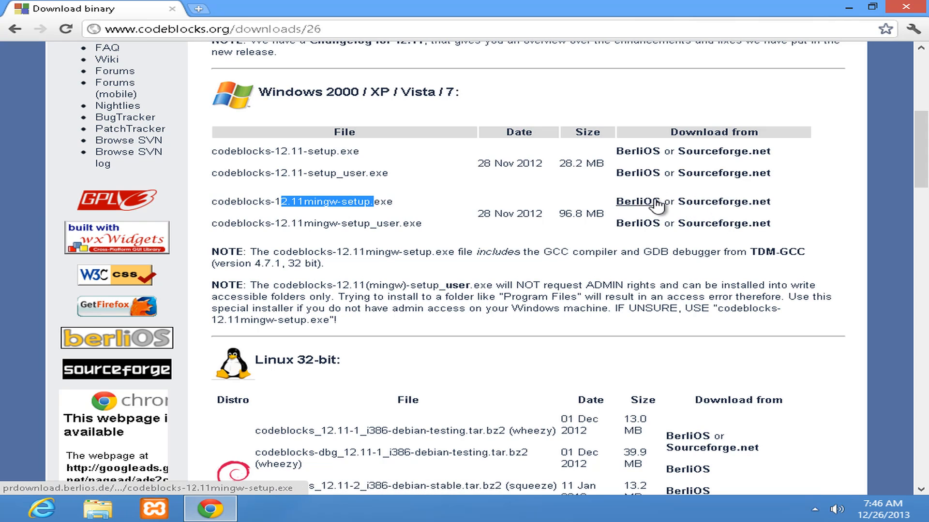
# Step: Download codeblocks-12.11mingw-setup.exe via the BerliOS link, then get the browser out of the way
pyautogui.click(637, 201)
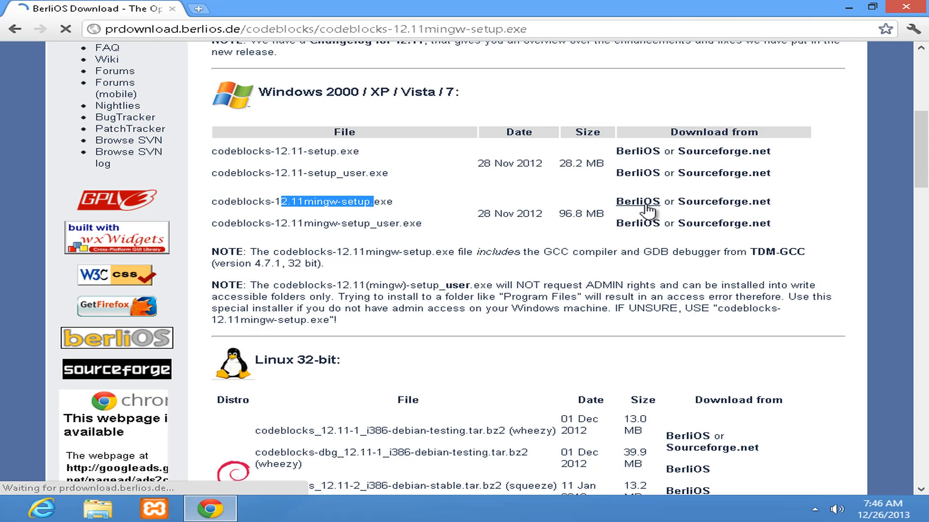
pyautogui.click(636, 201)
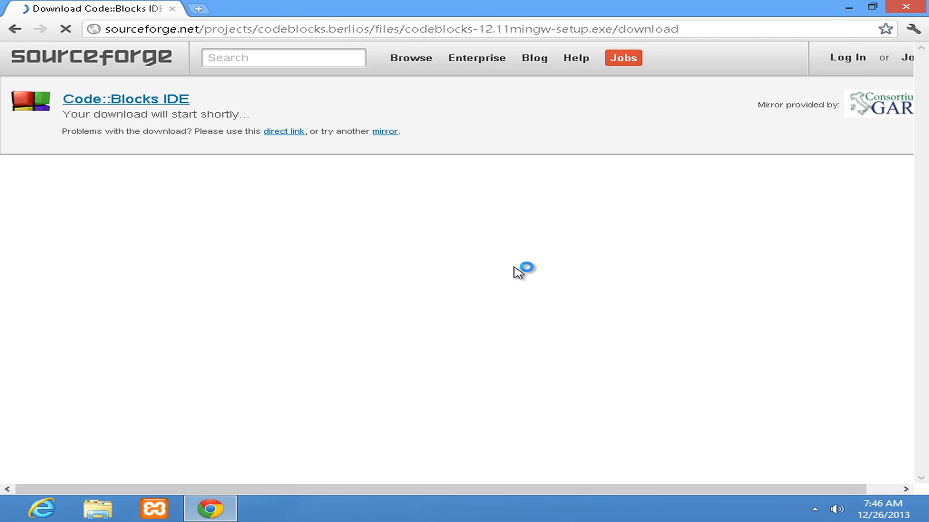
pyautogui.click(66, 29)
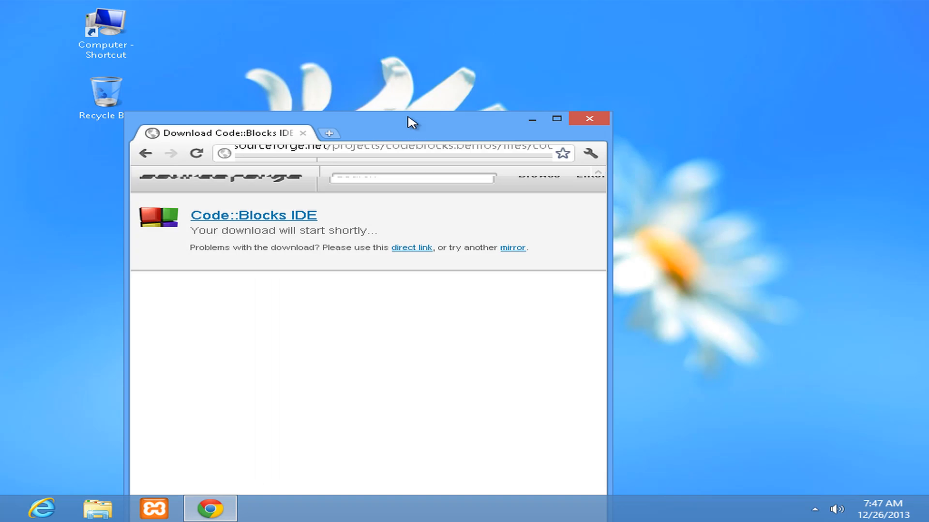
pyautogui.click(589, 119)
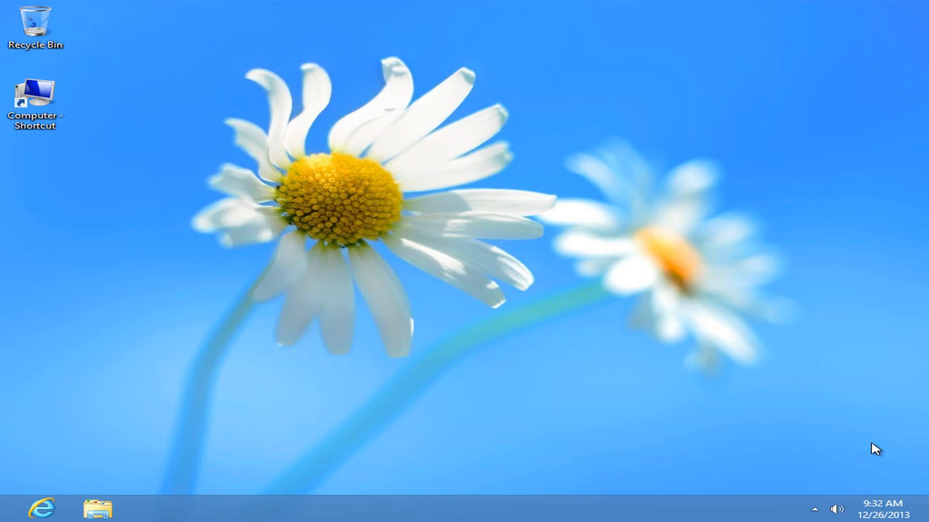
pyautogui.moveTo(858, 445)
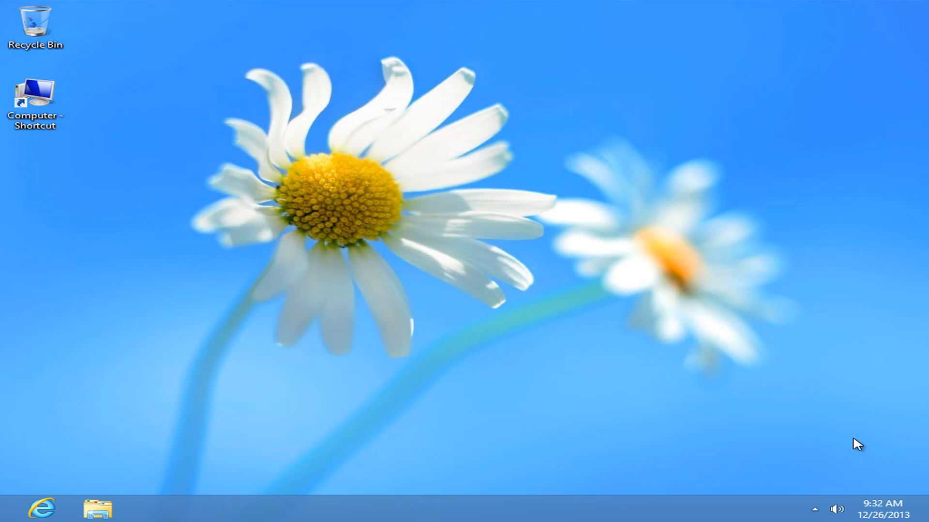
# Step: Open the Computer folder from its desktop shortcut
pyautogui.click(35, 100)
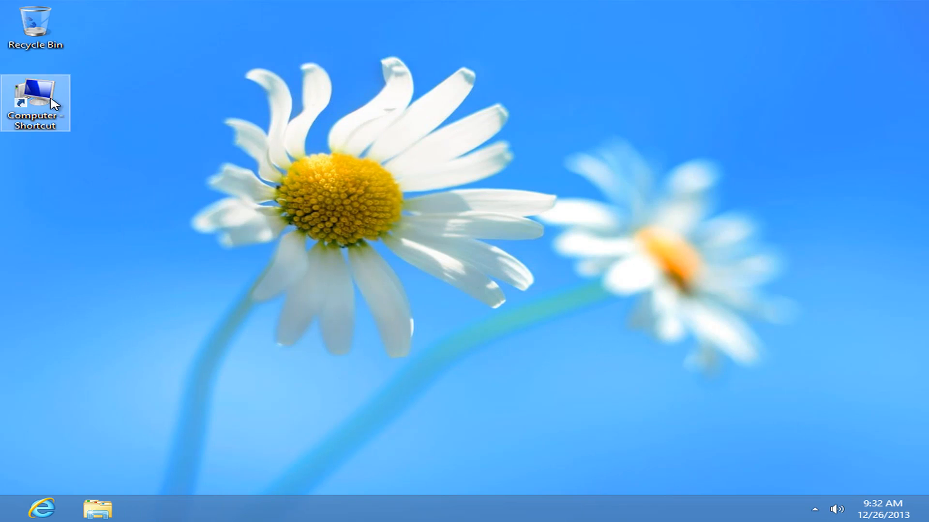
pyautogui.doubleClick(34, 102)
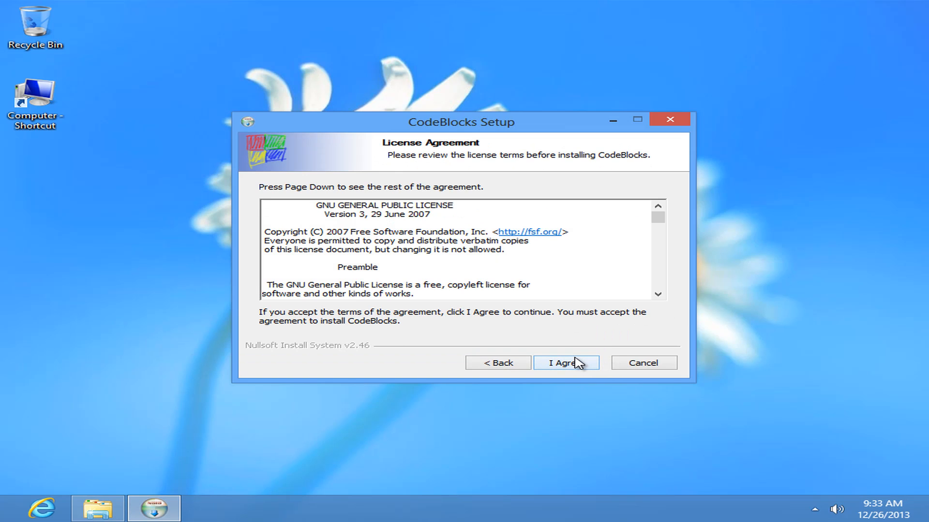
# Step: Accept the GPL license, install to the default folder, and launch Code::Blocks afterwards
pyautogui.click(564, 362)
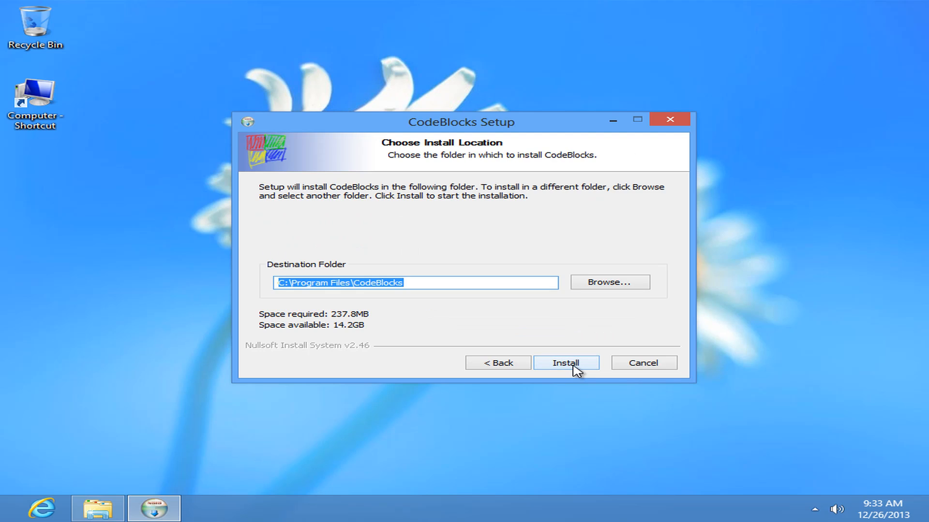
pyautogui.click(565, 362)
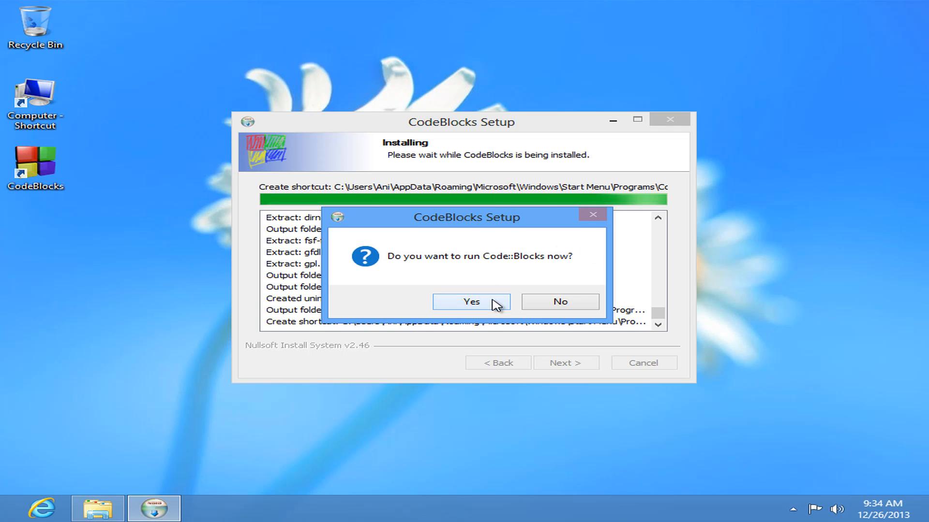
pyautogui.click(470, 301)
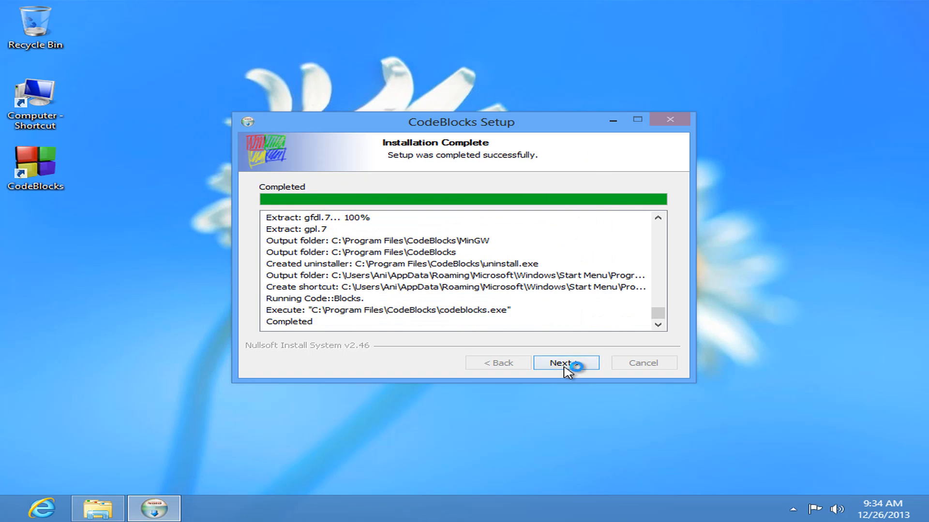
pyautogui.click(565, 363)
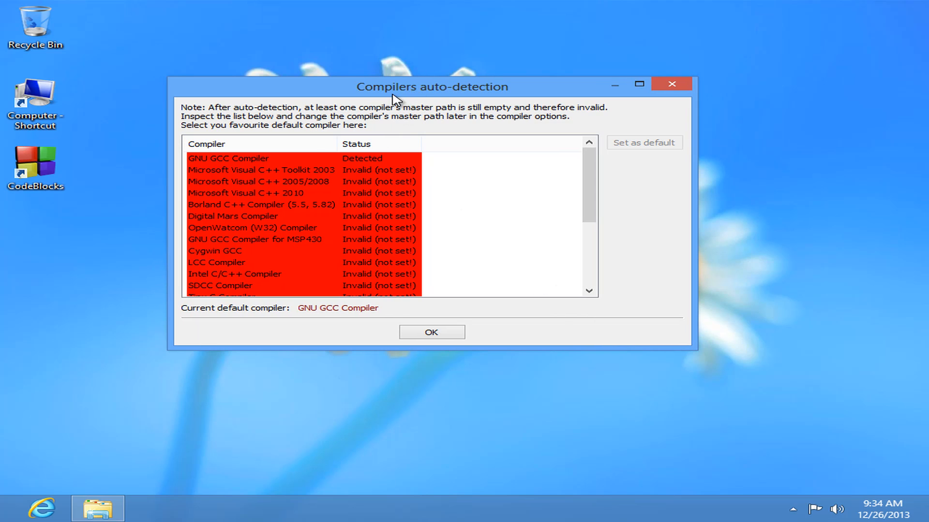
pyautogui.moveTo(485, 99)
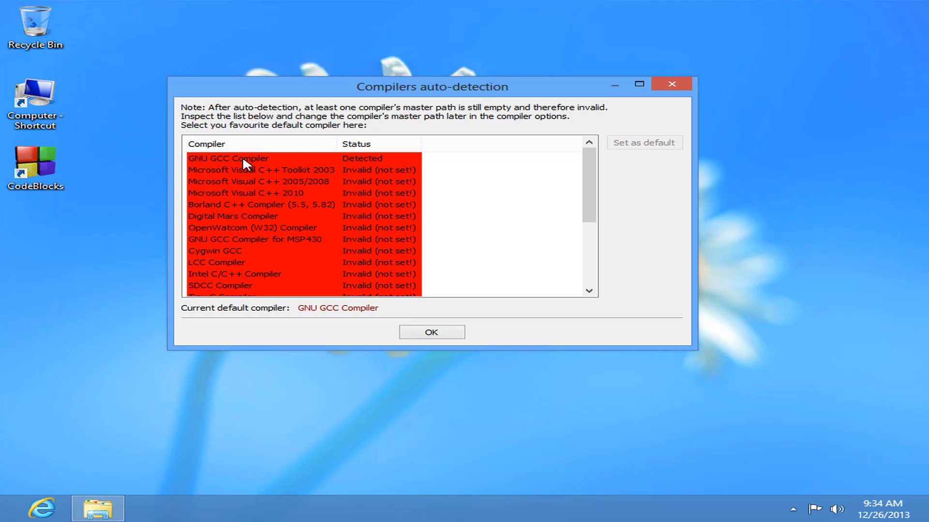
# Step: Select GNU GCC Compiler (Detected) and confirm the auto-detection results
pyautogui.click(227, 158)
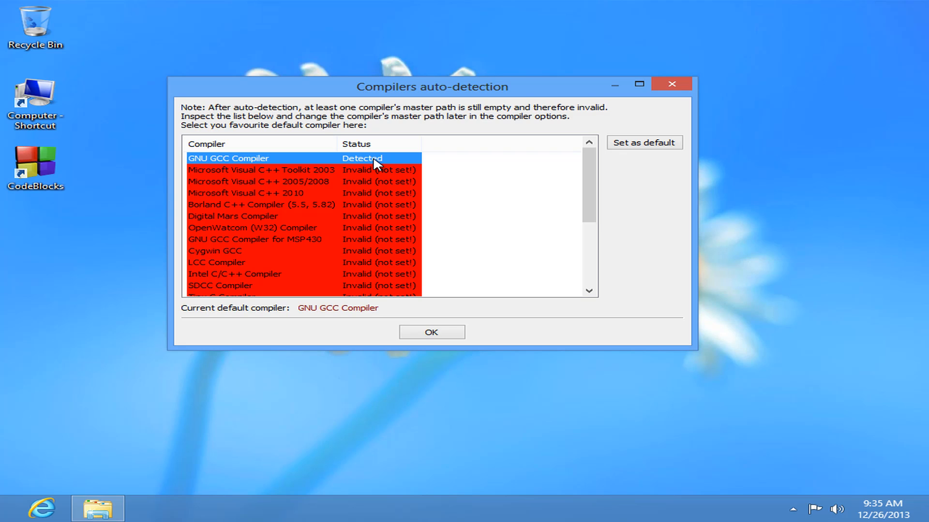
pyautogui.moveTo(354, 164)
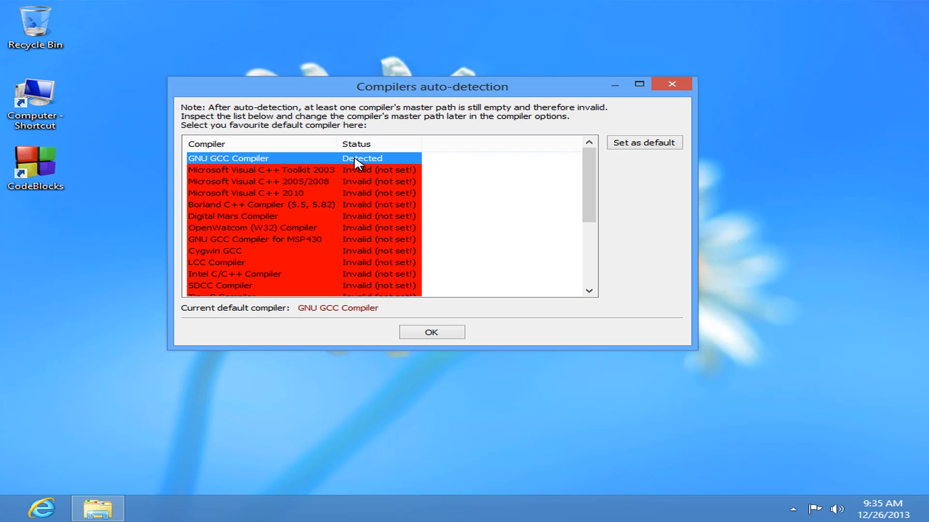
pyautogui.moveTo(508, 248)
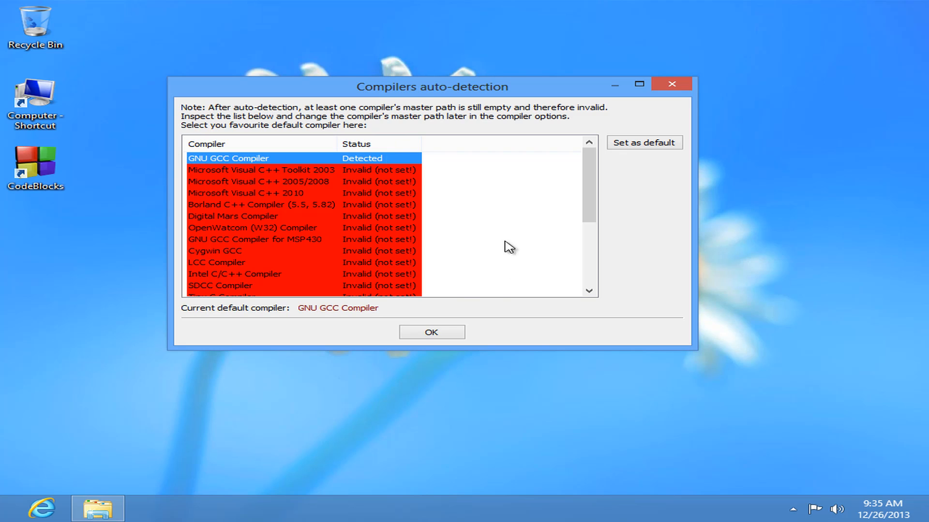
pyautogui.click(431, 332)
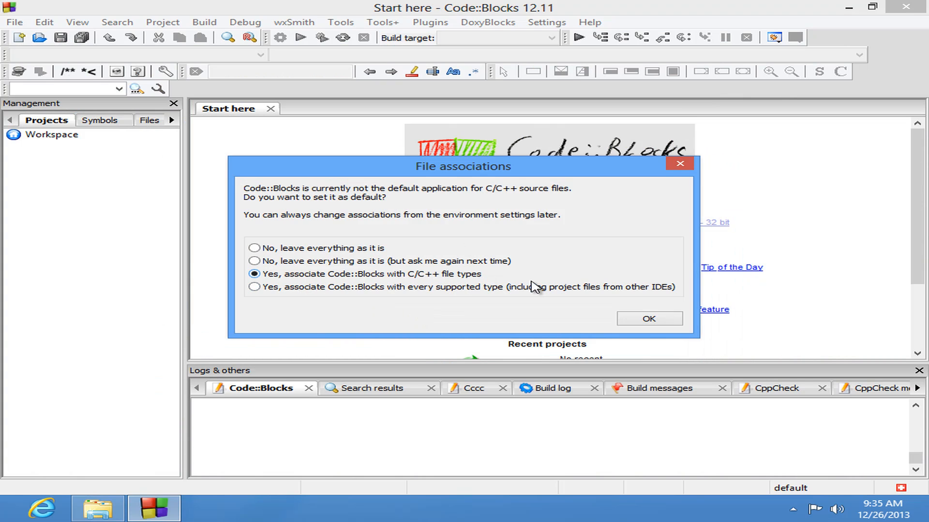
# Step: Associate Code::Blocks with C/C++ file types and start creating a new project
pyautogui.click(648, 319)
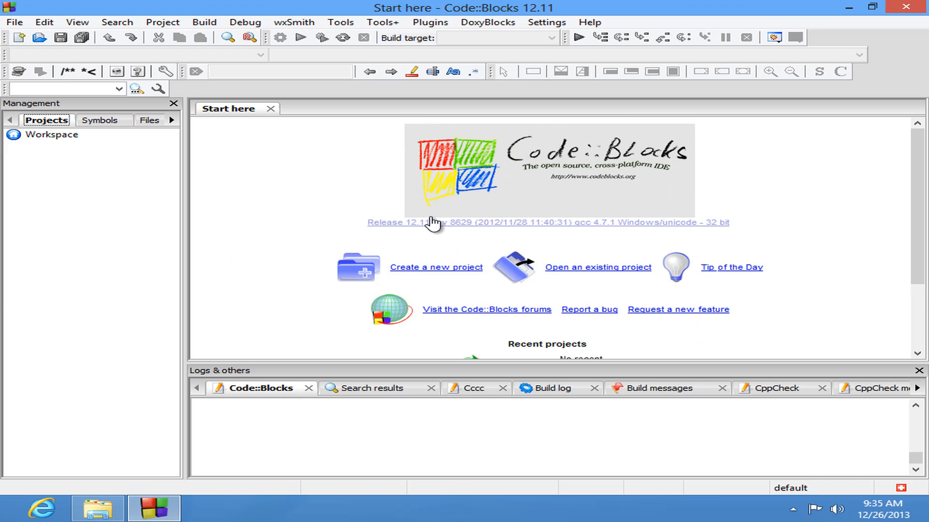
pyautogui.moveTo(490, 224)
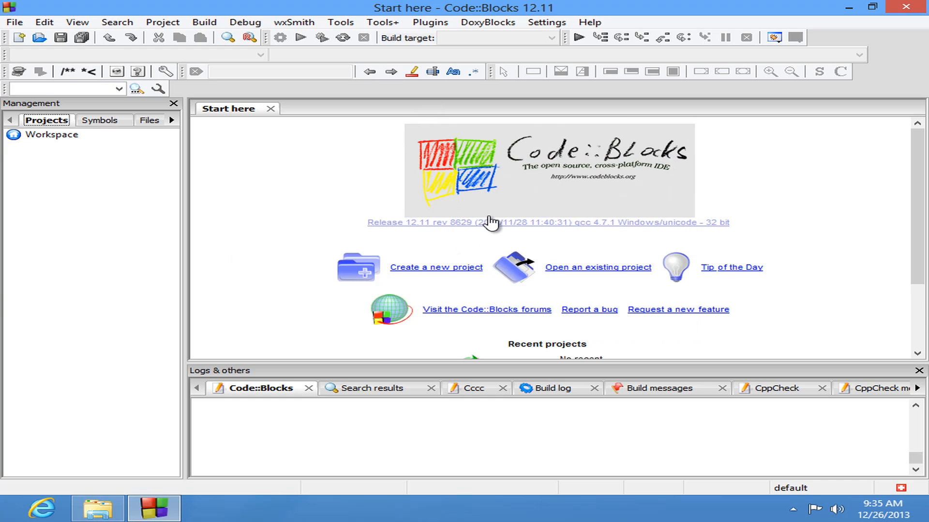
pyautogui.moveTo(478, 217)
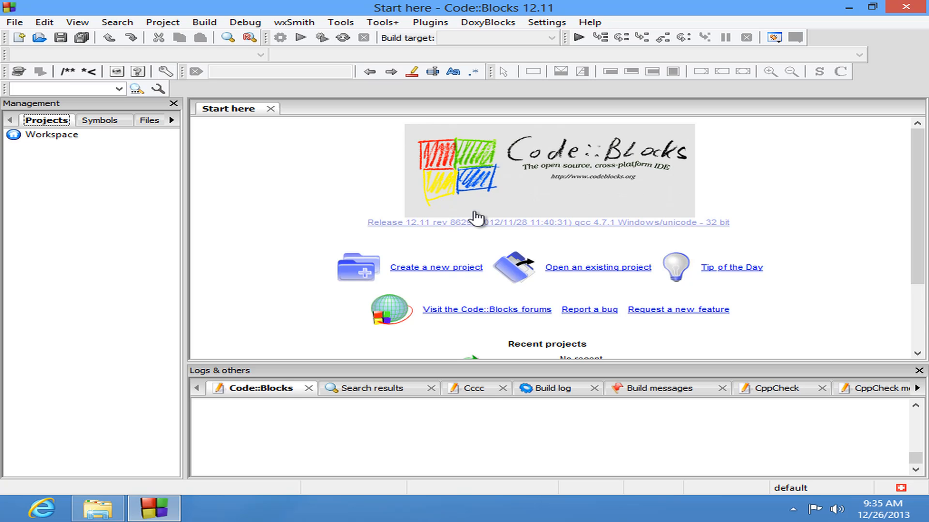
pyautogui.click(435, 267)
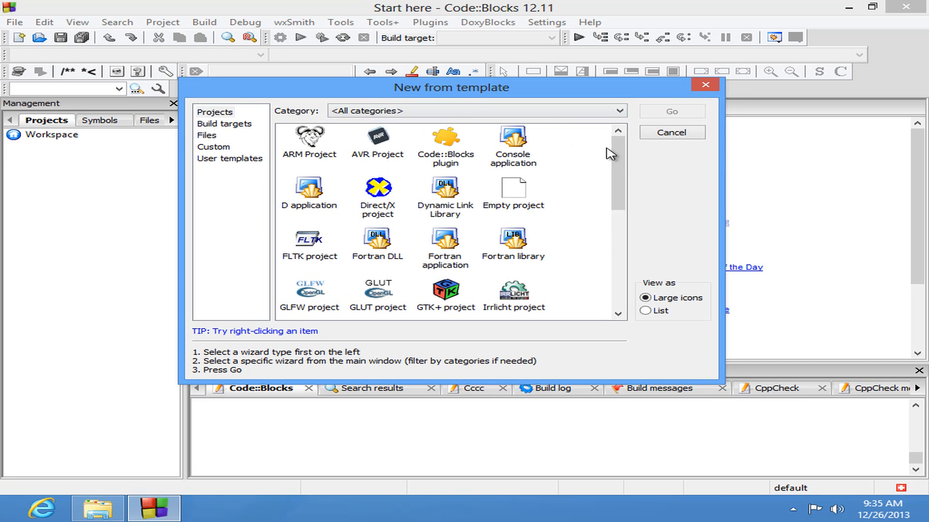
# Step: Choose the Console application template and launch its wizard
pyautogui.scroll(-3)
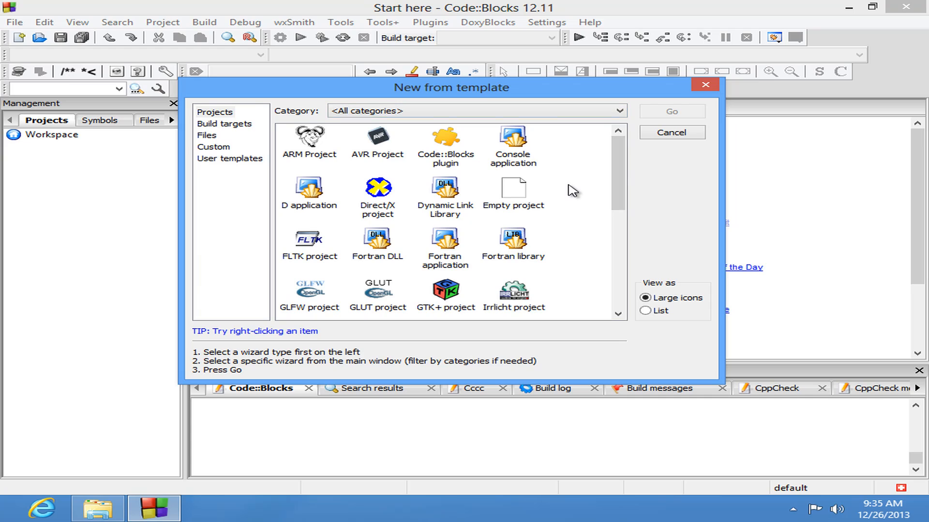
pyautogui.moveTo(550, 155)
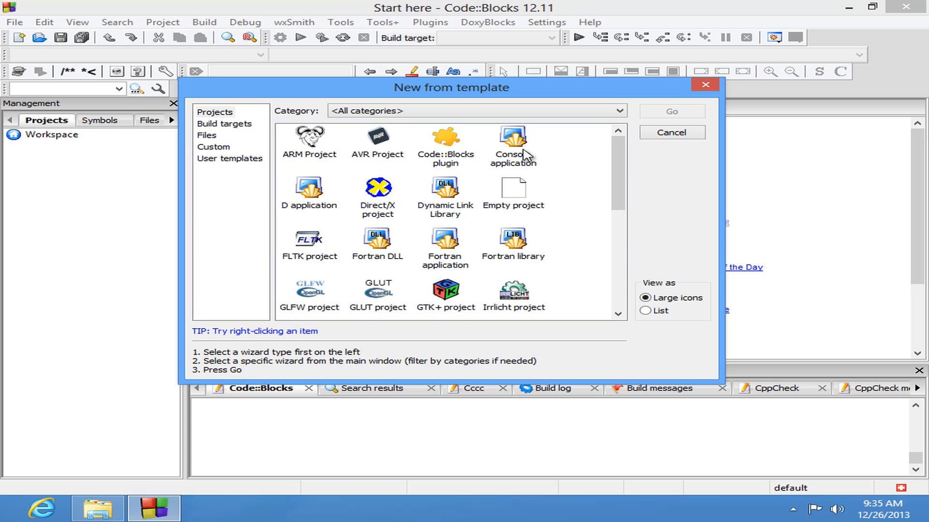
pyautogui.moveTo(515, 148)
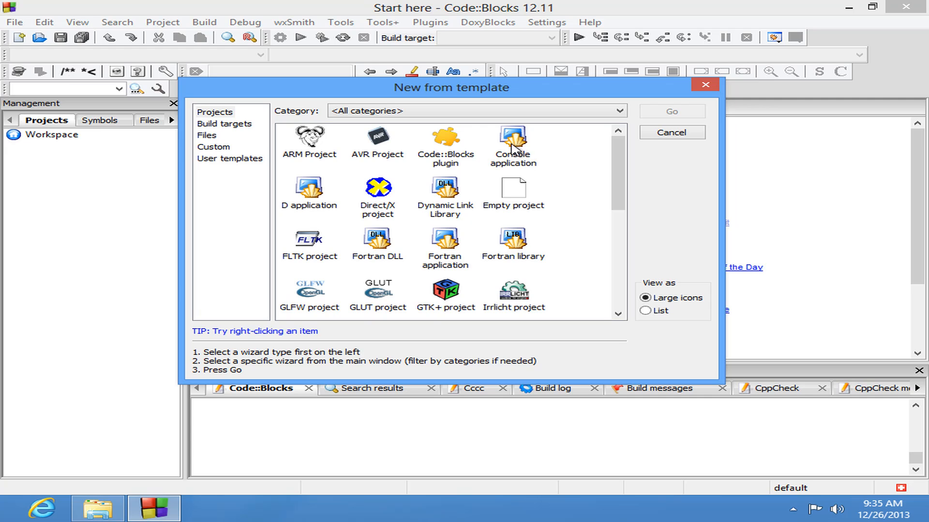
pyautogui.click(513, 142)
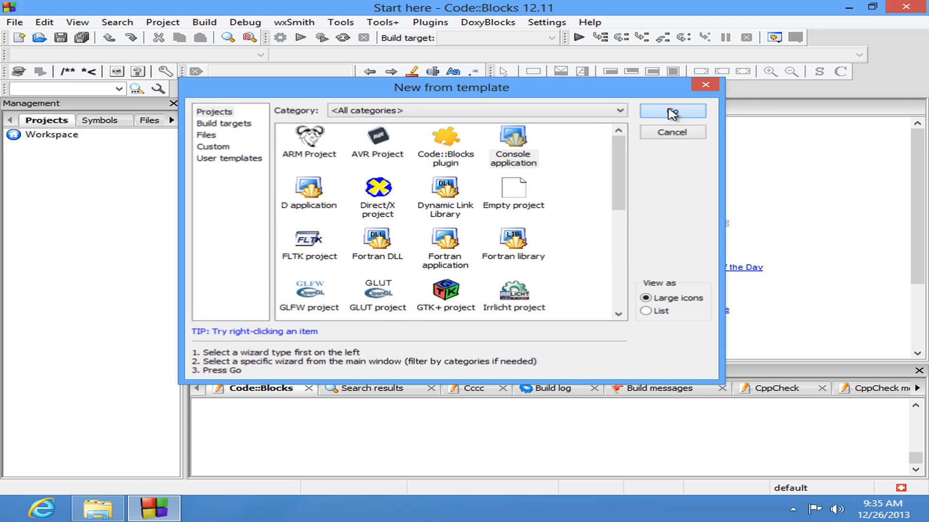
pyautogui.click(672, 110)
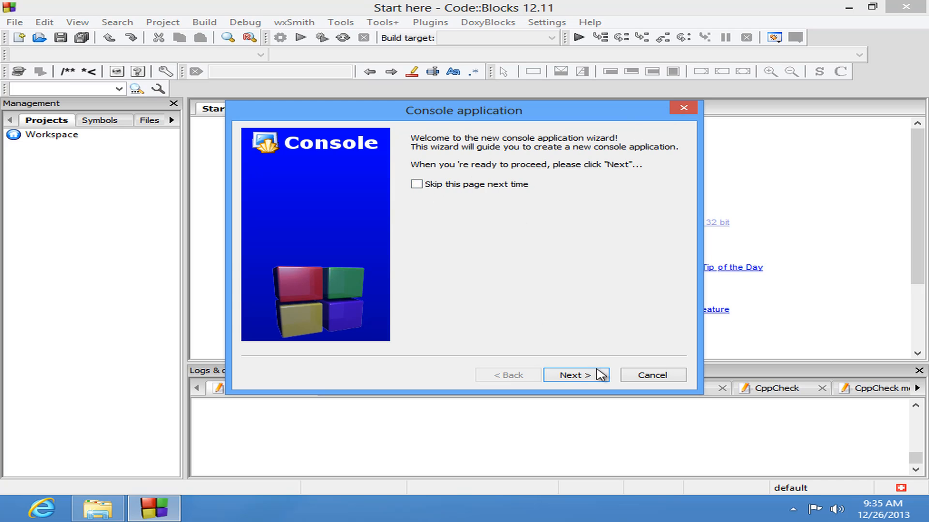
# Step: Choose C++ in the console wizard, title the project 'test', and browse for its folder
pyautogui.click(575, 375)
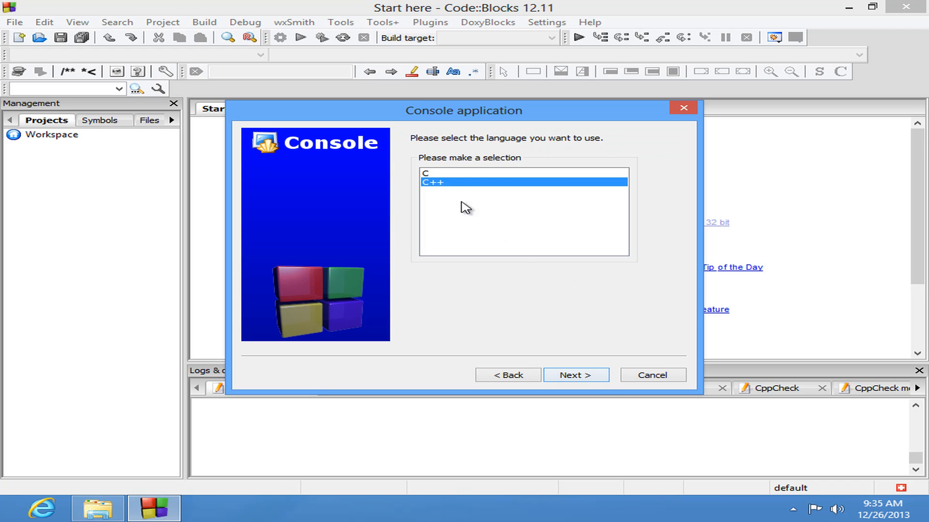
pyautogui.click(574, 375)
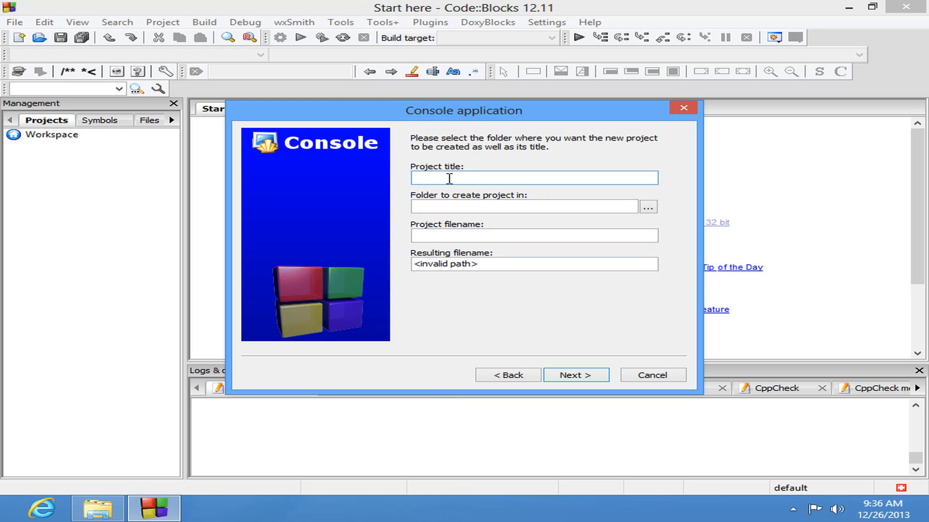
pyautogui.write('test')
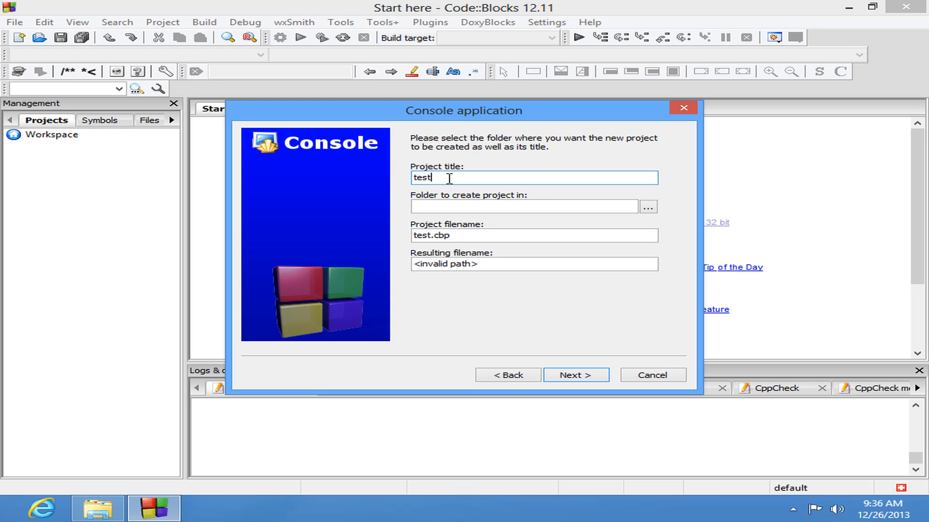
pyautogui.moveTo(647, 207)
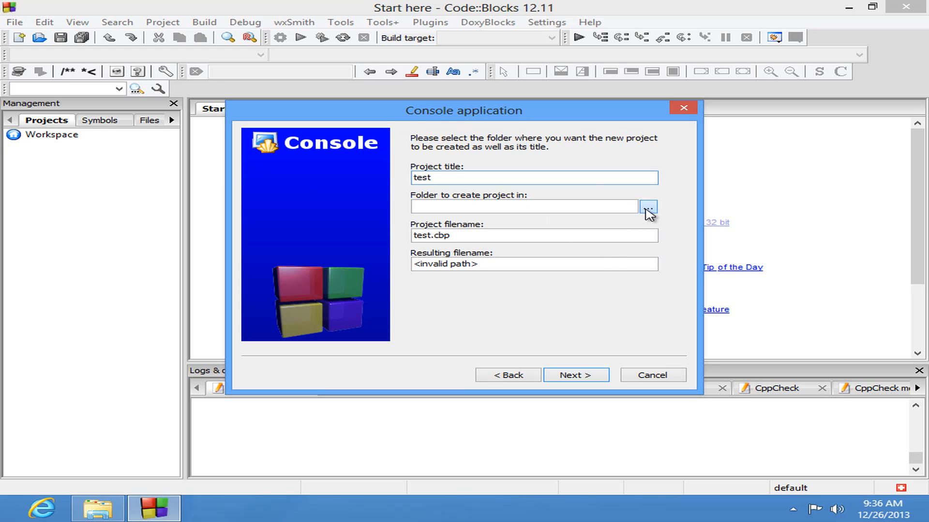
pyautogui.click(648, 207)
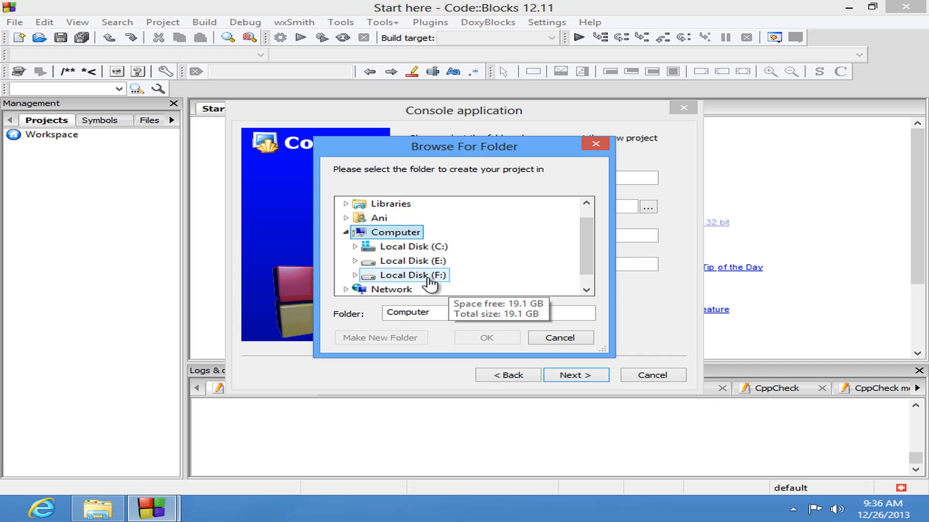
pyautogui.moveTo(428, 284)
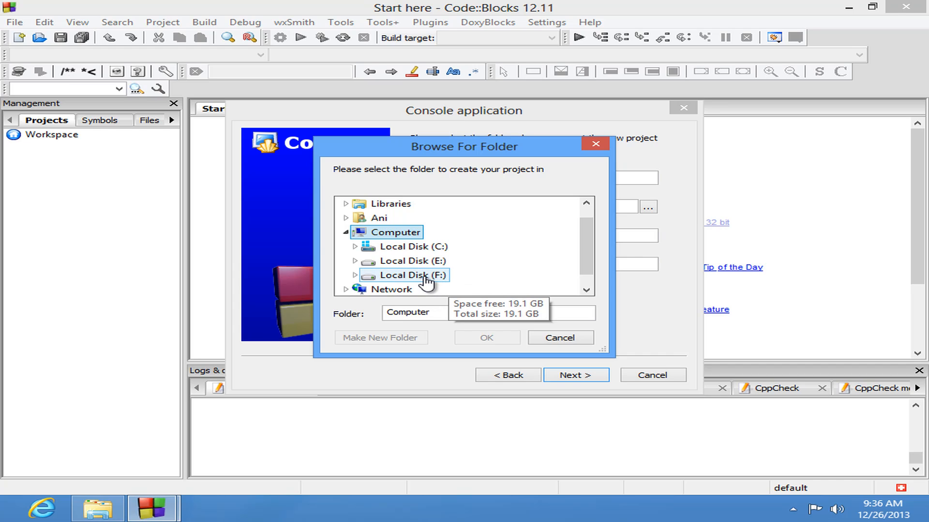
# Step: Make a new folder named 'c++ programming' on drive F:
pyautogui.click(414, 275)
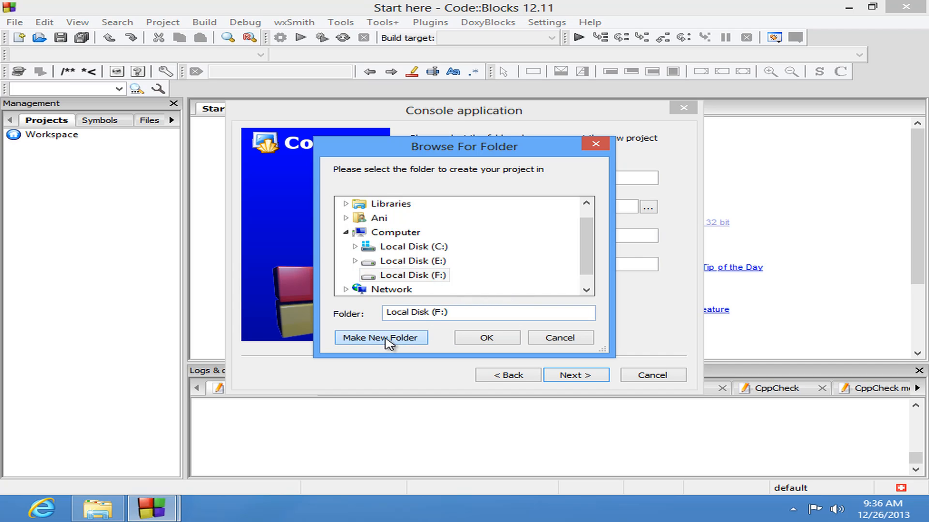
pyautogui.click(381, 337)
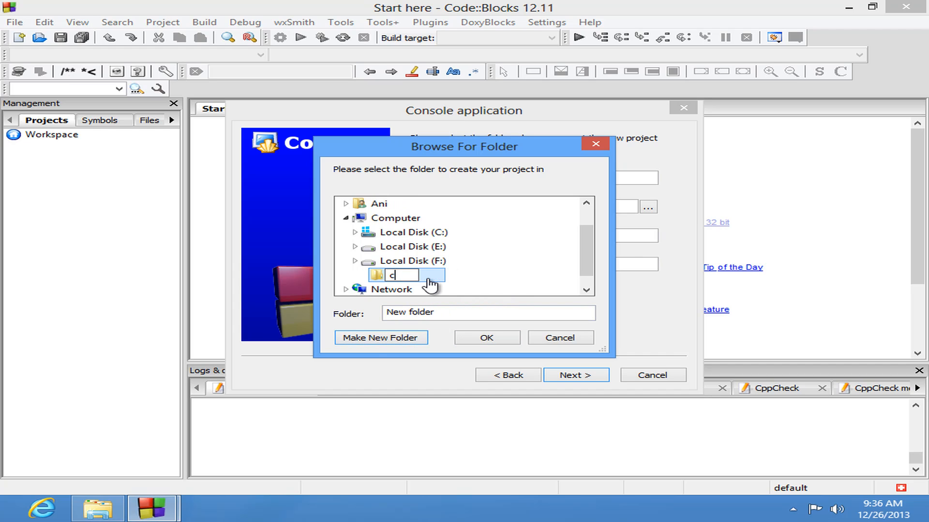
pyautogui.write('++')
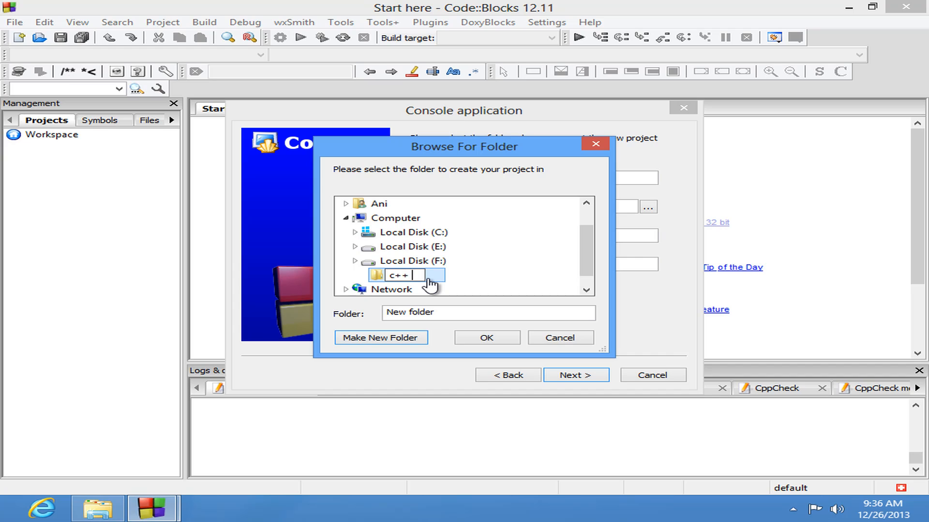
pyautogui.write('programming')
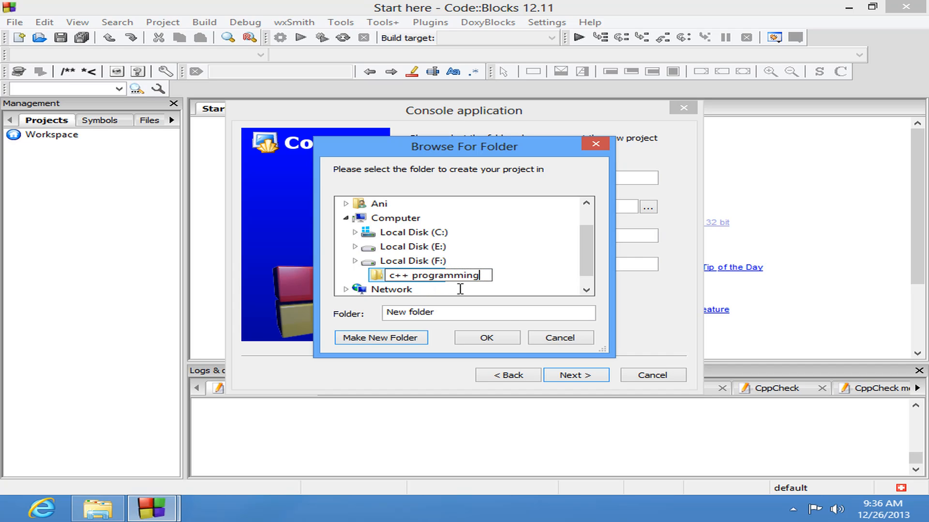
pyautogui.click(437, 274)
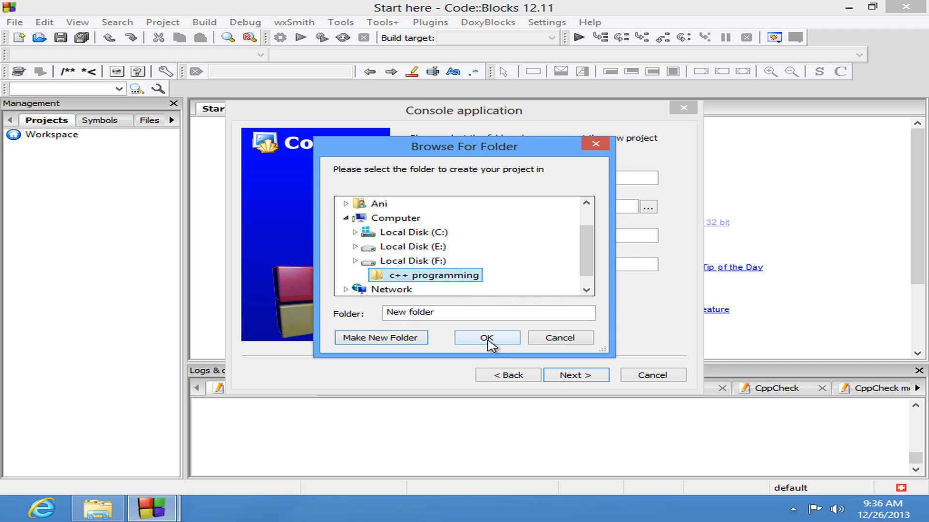
# Step: Use F:\c++ programming as the project folder and finish with GNU GCC Compiler
pyautogui.click(486, 337)
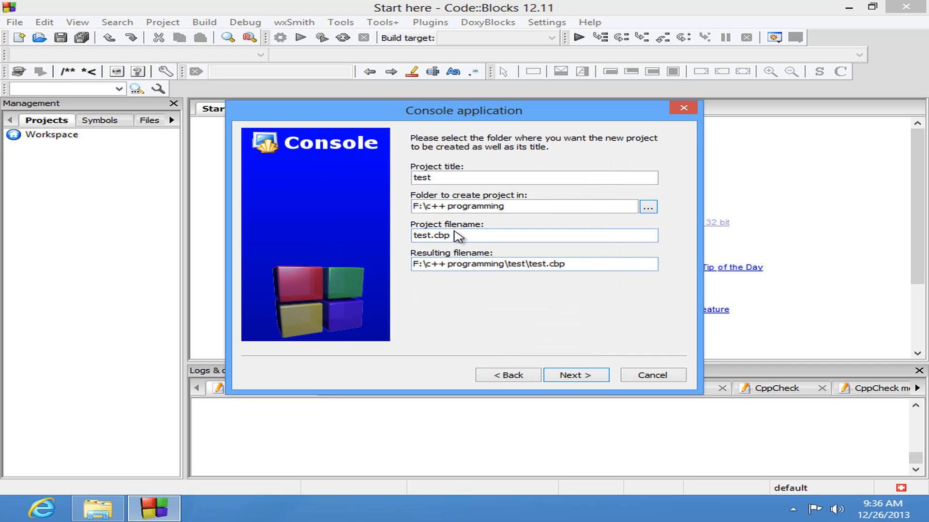
pyautogui.click(575, 375)
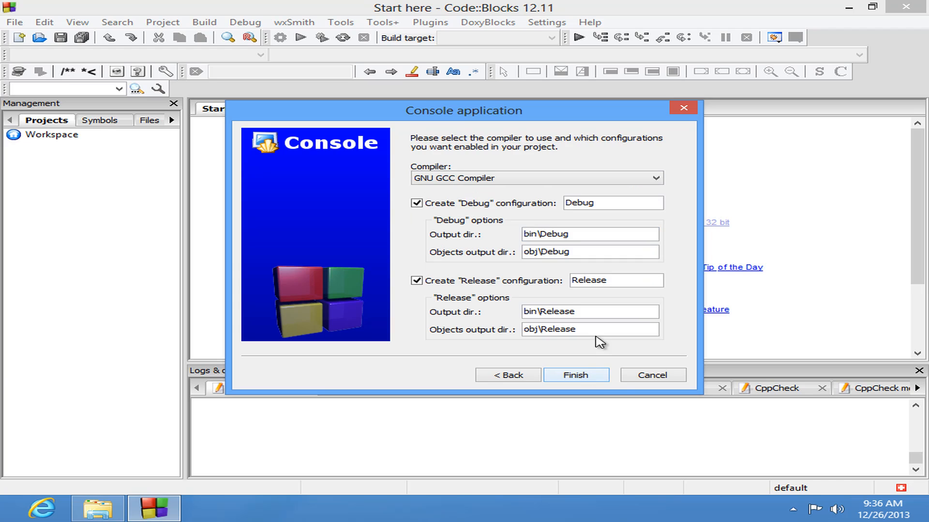
pyautogui.click(575, 375)
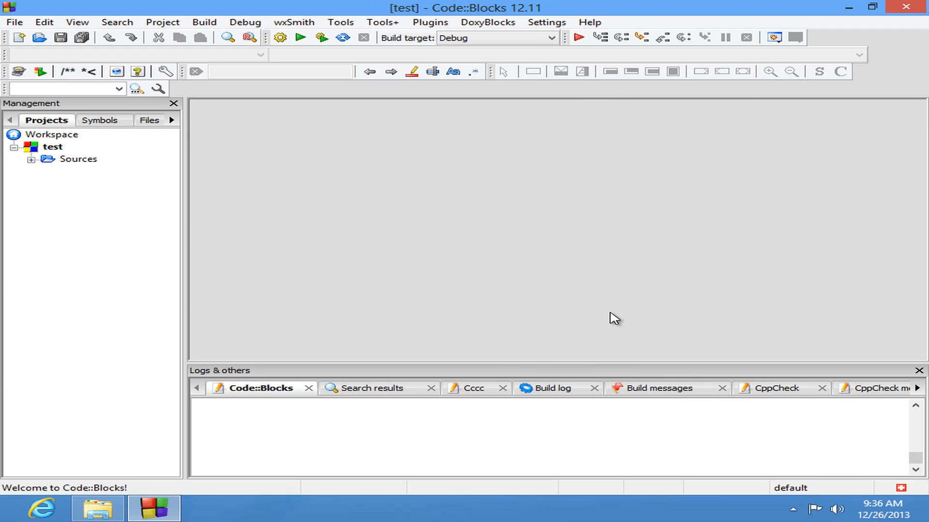
# Step: Expand test > Sources in the Projects tree and open main.cpp
pyautogui.click(51, 135)
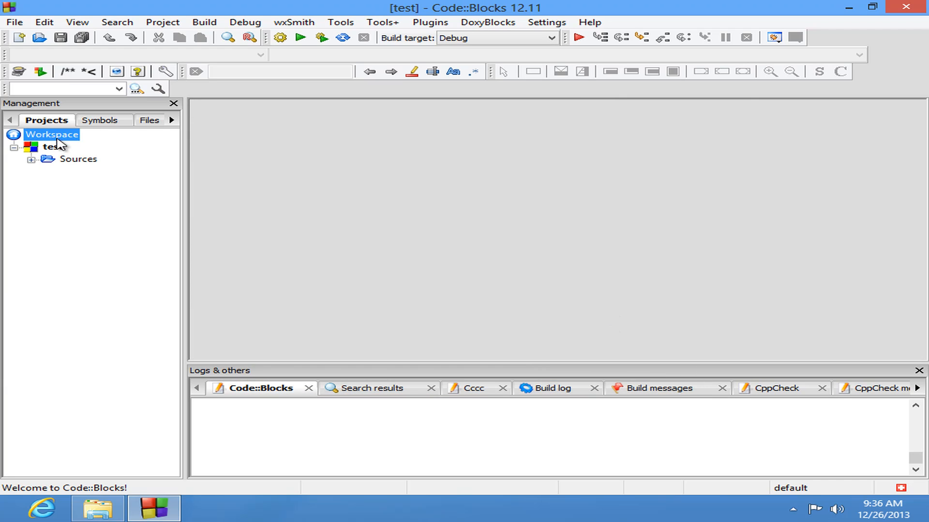
pyautogui.click(53, 146)
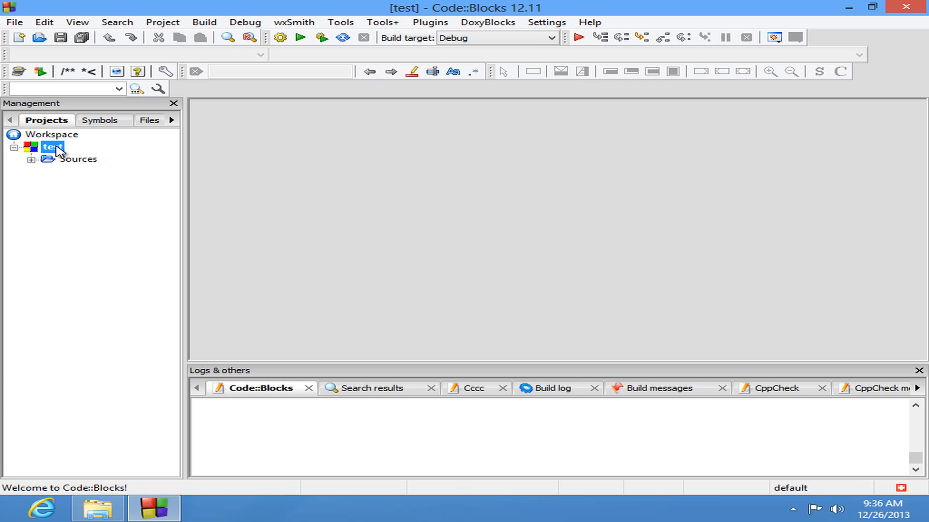
pyautogui.moveTo(82, 168)
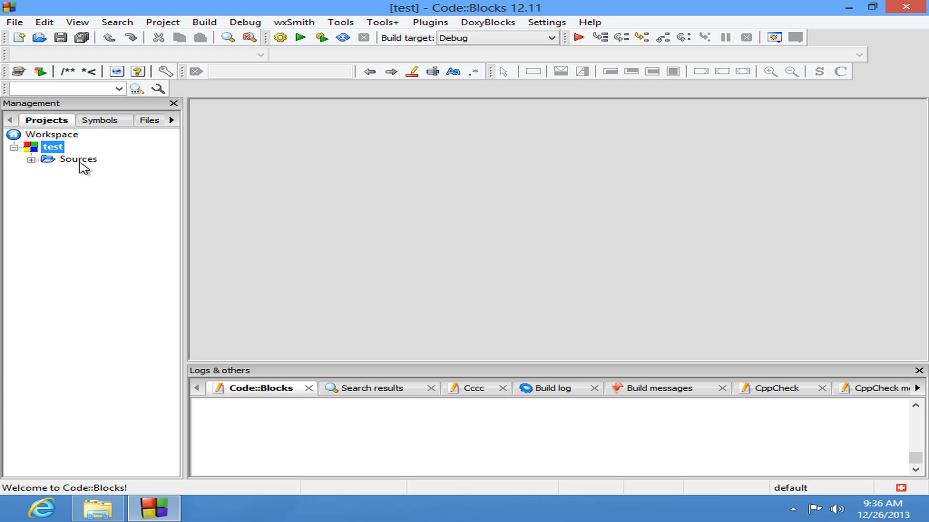
pyautogui.moveTo(45, 166)
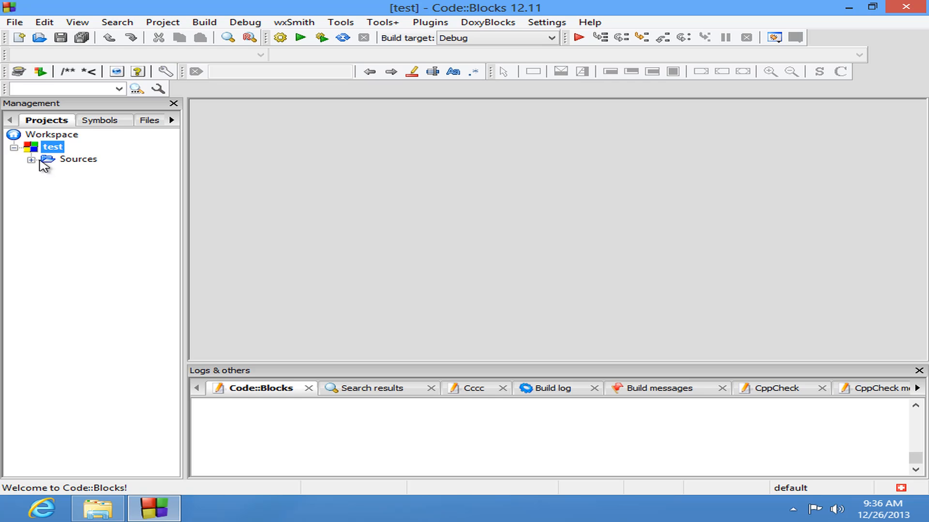
pyautogui.click(31, 159)
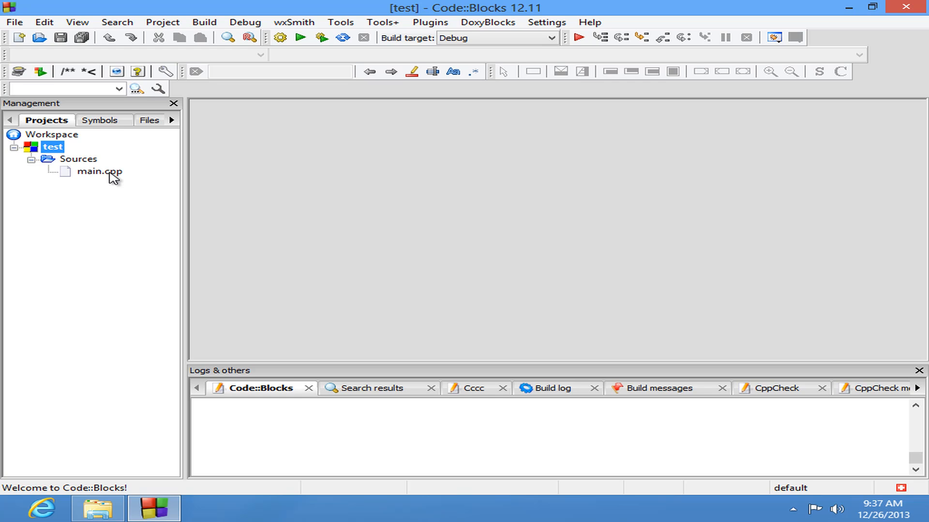
pyautogui.doubleClick(99, 172)
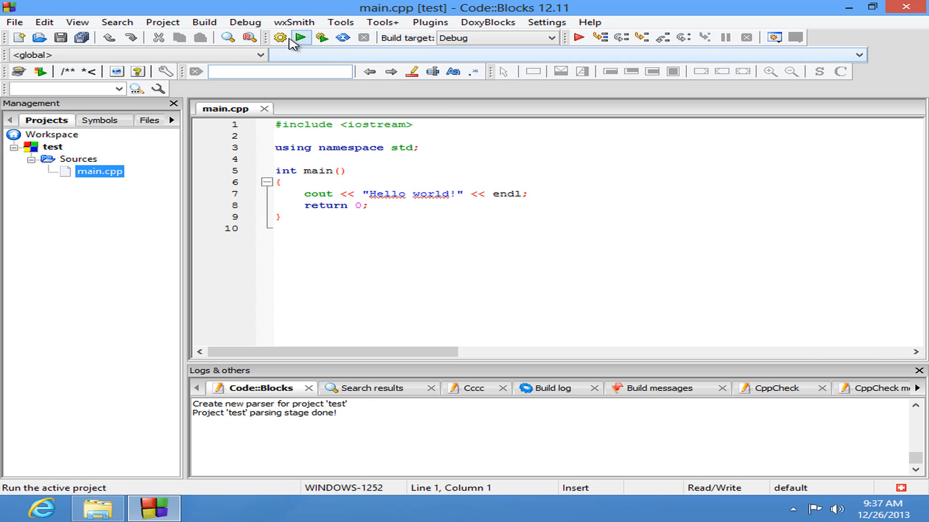
# Step: Build and run the test project so the console shows 'Hello world!'
pyautogui.click(204, 21)
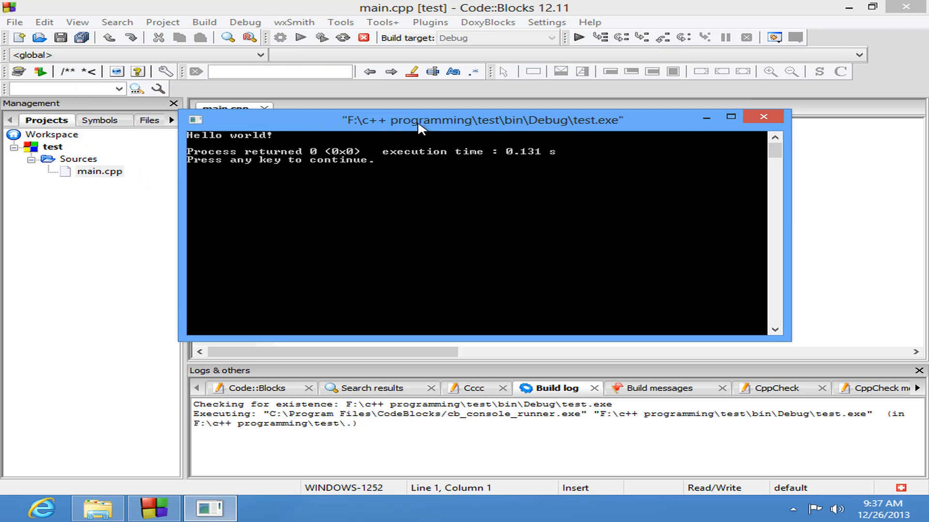
pyautogui.moveTo(378, 140)
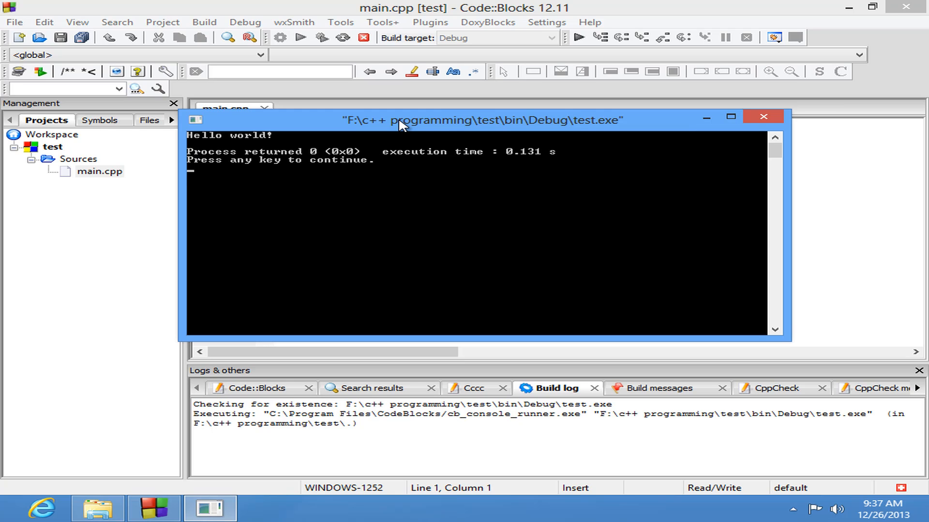
# Step: Close the test.exe console window showing the Hello world output
pyautogui.click(763, 116)
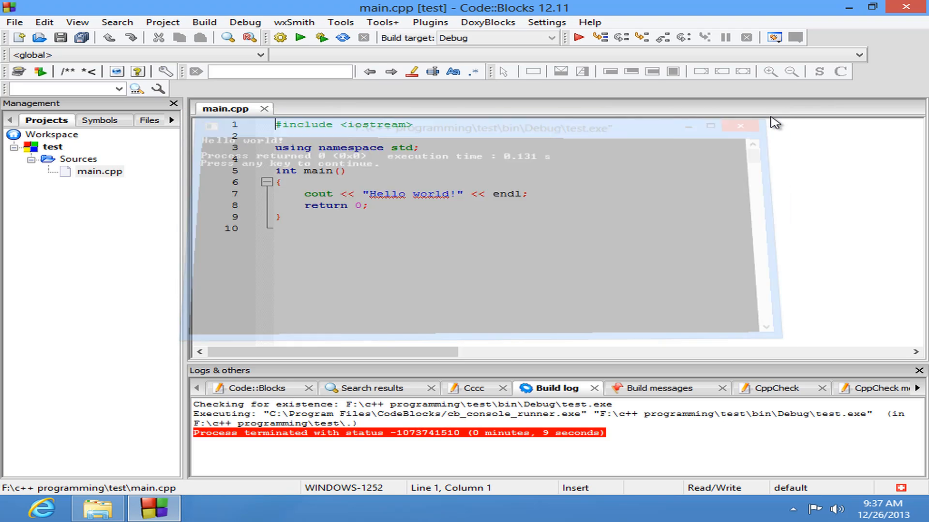